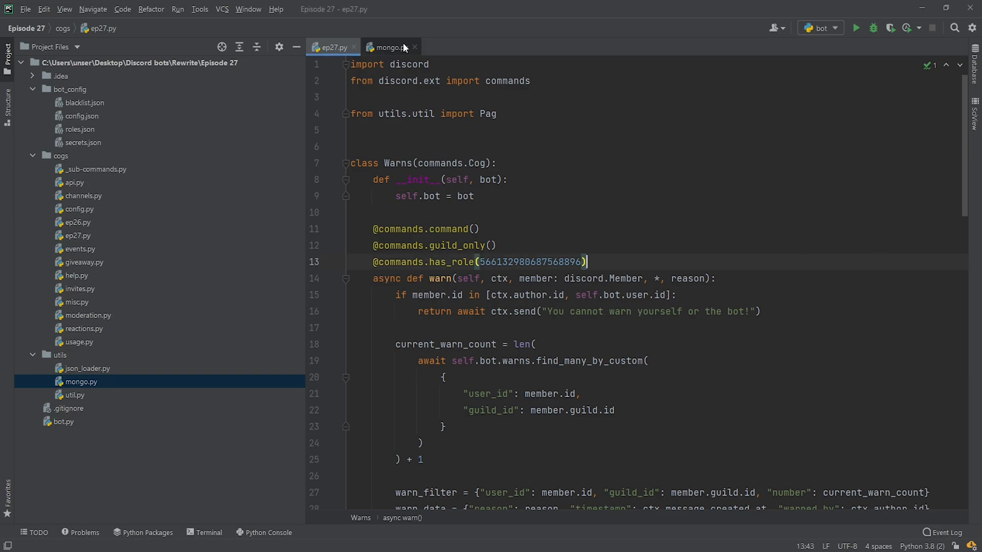
# Switch the editor from ep27.py to the mongo.py helper module
pyautogui.click(388, 47)
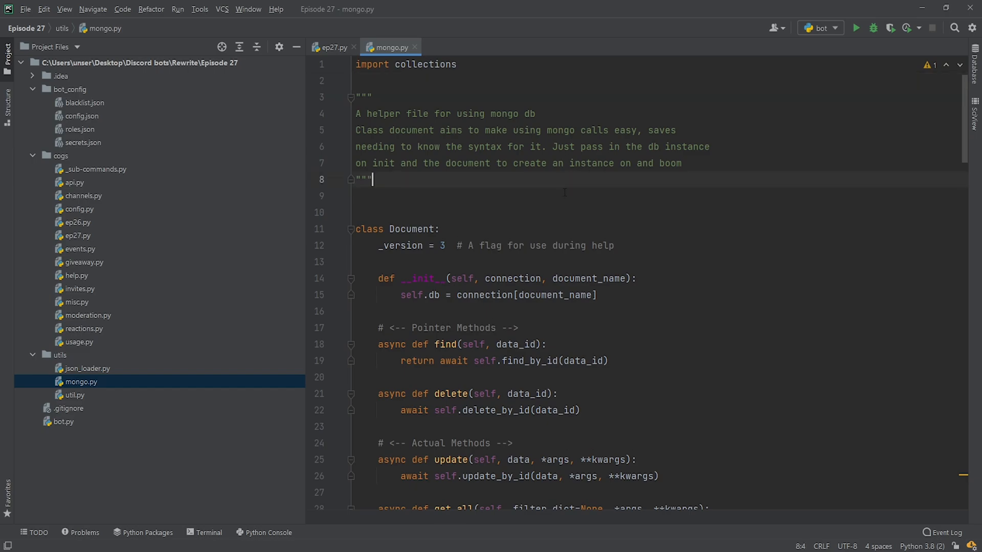
pyautogui.doubleClick(400, 196)
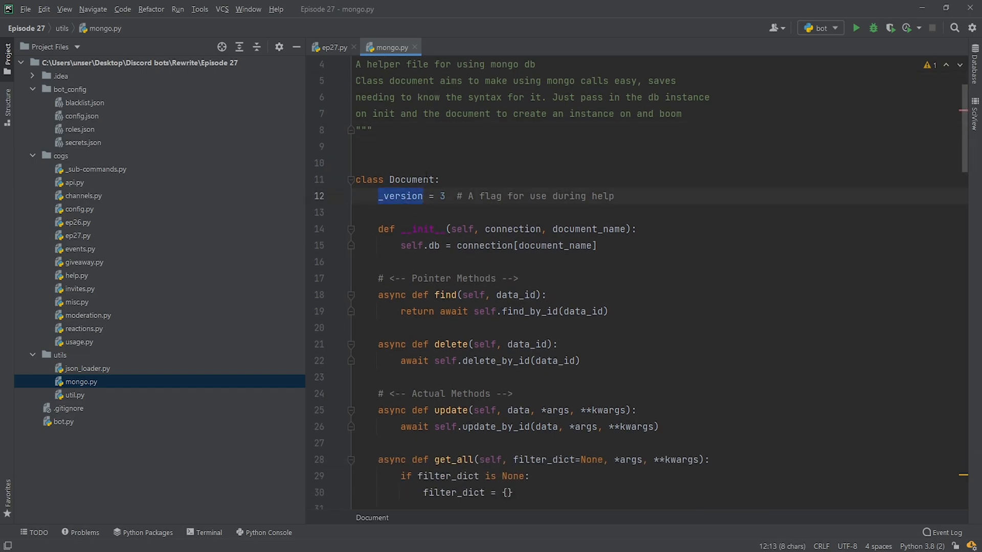
pyautogui.click(432, 162)
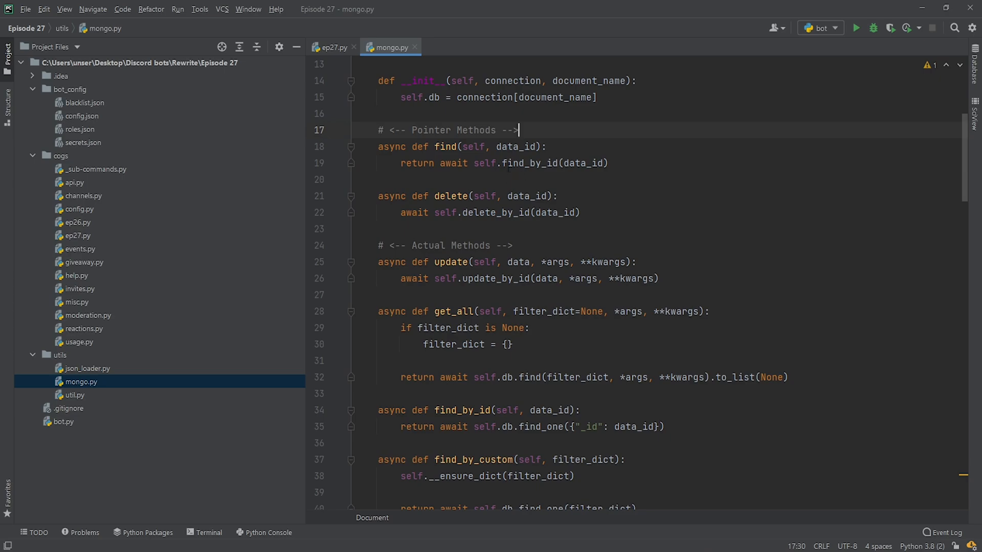
pyautogui.moveTo(516, 146)
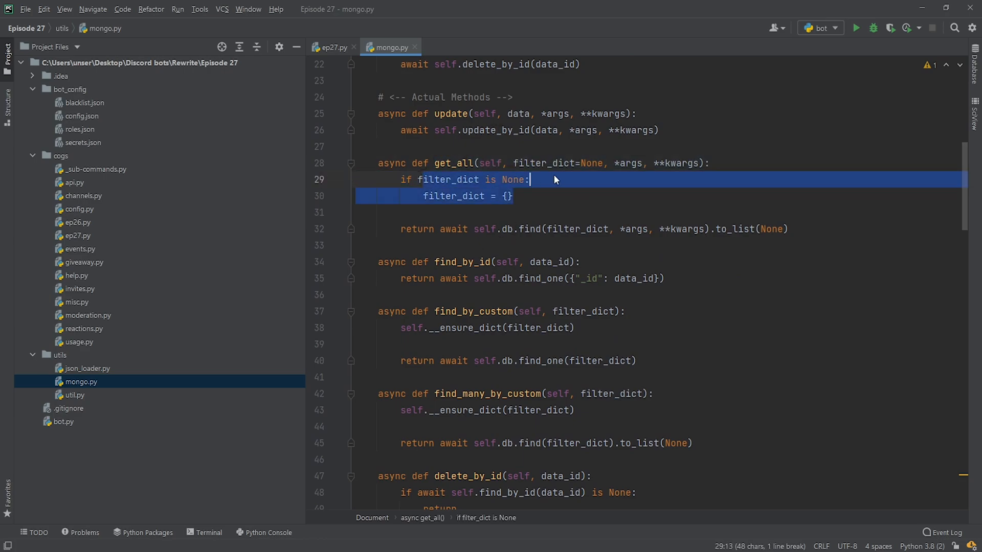
pyautogui.doubleClick(591, 163)
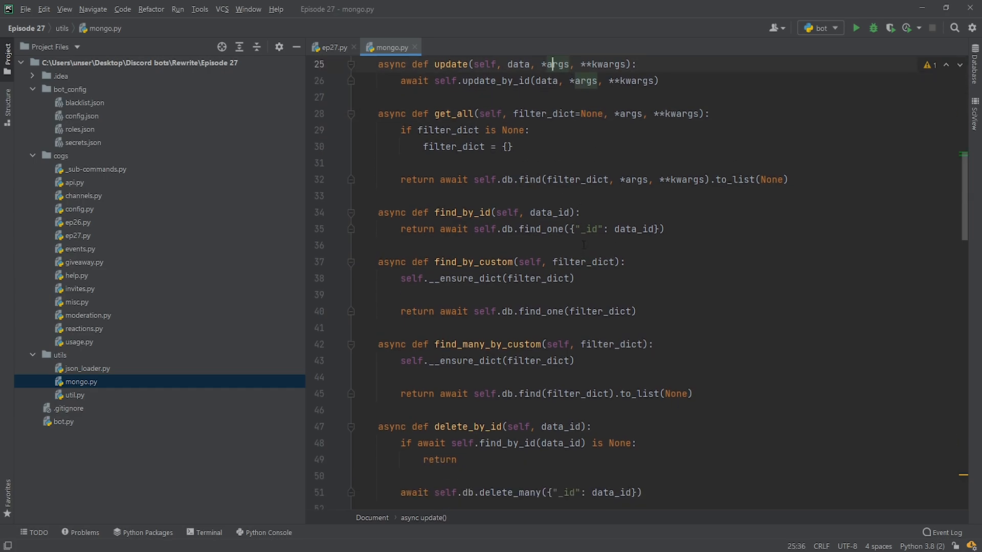
# Scroll down to the end of mongo.py and back up
pyautogui.scroll(-3)
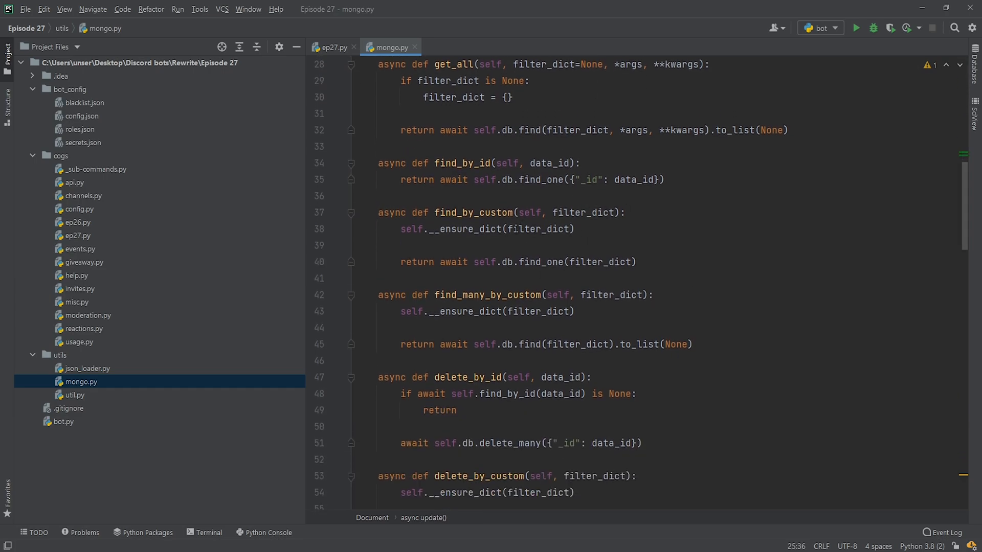
pyautogui.scroll(-3)
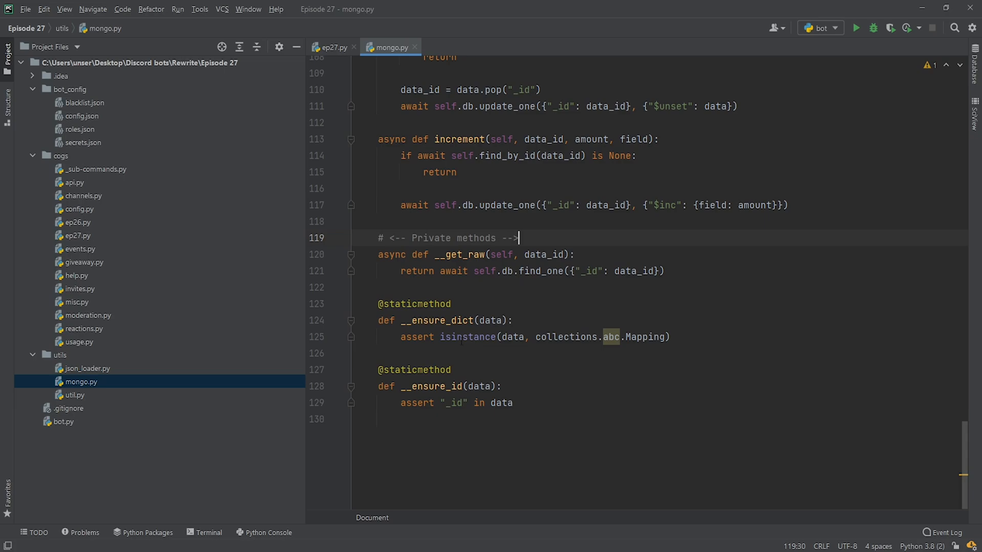
pyautogui.scroll(3)
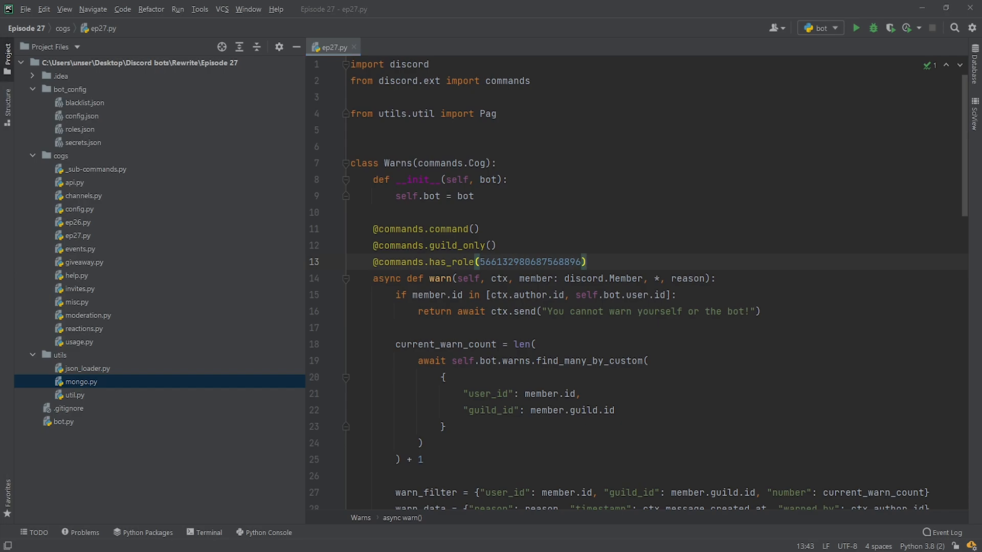
pyautogui.moveTo(232, 190)
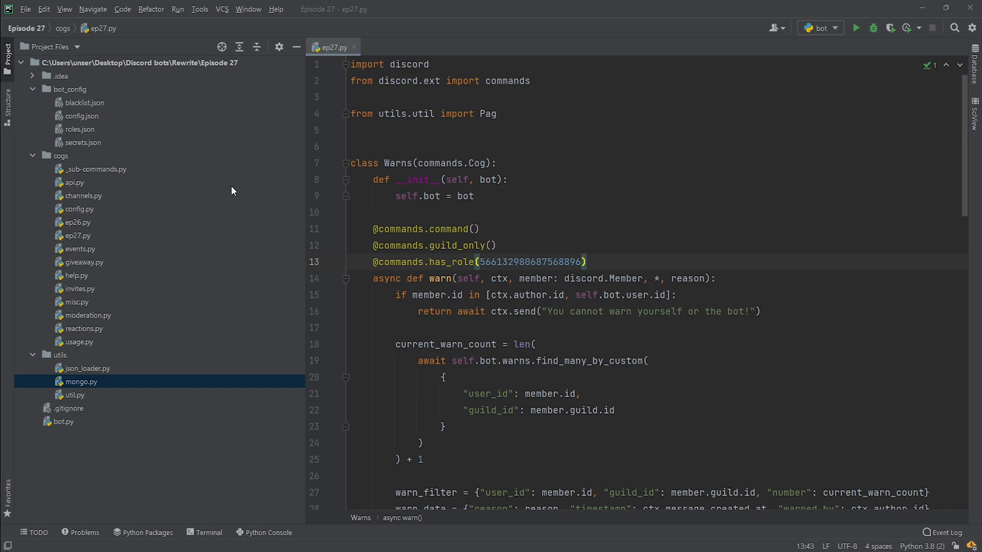
pyautogui.scroll(-3)
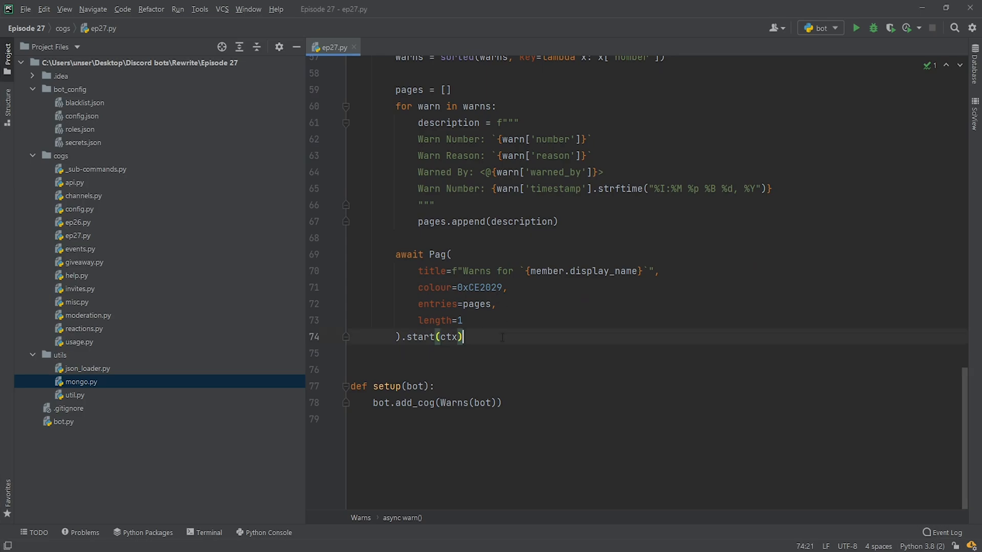
pyautogui.write('@commands.command(aliases=["delwarn')
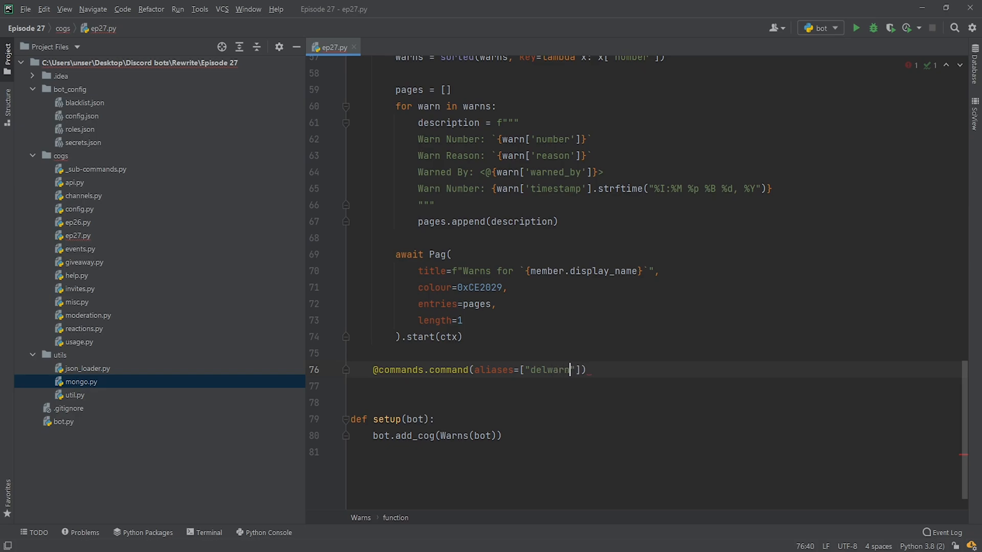
pyautogui.write(', "dw"')
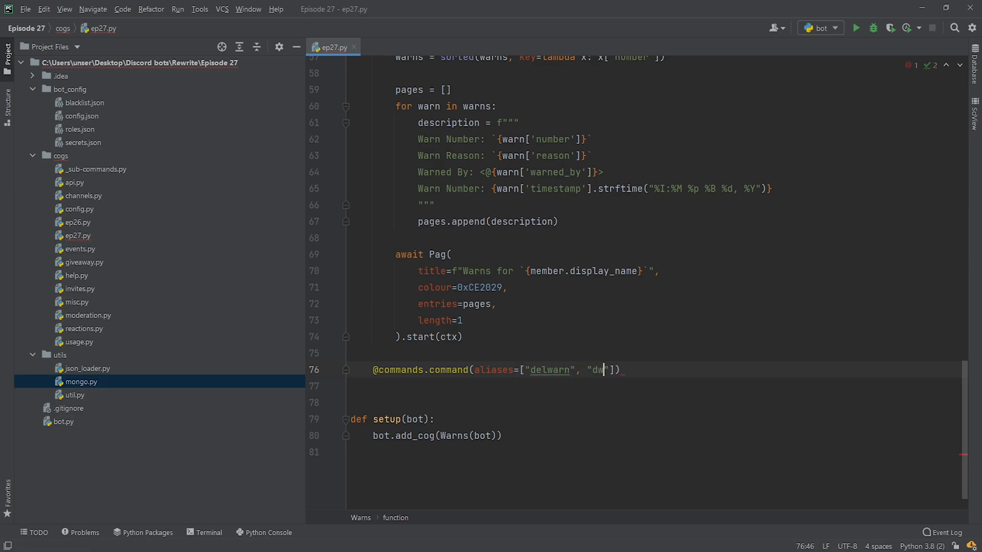
pyautogui.write('@commands')
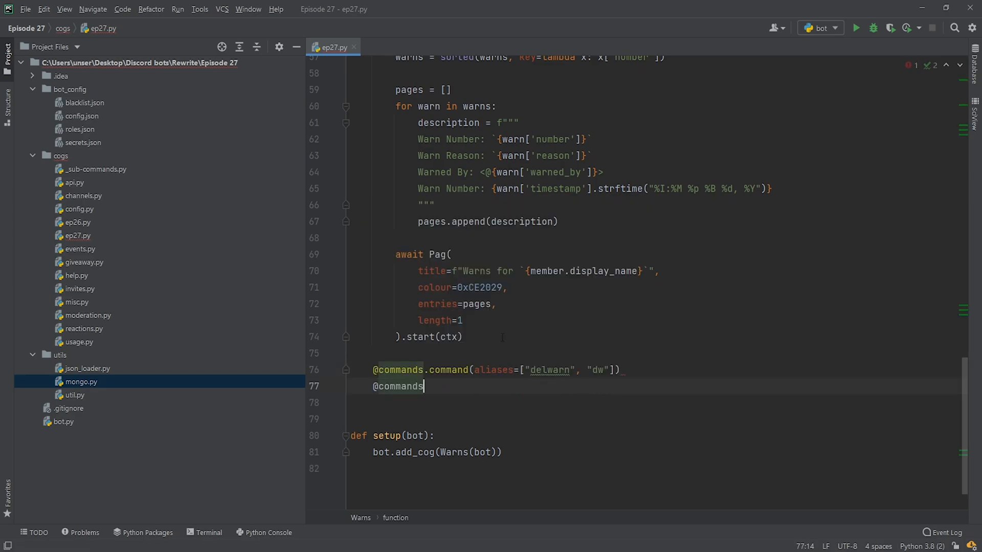
pyautogui.write('.guild_only()')
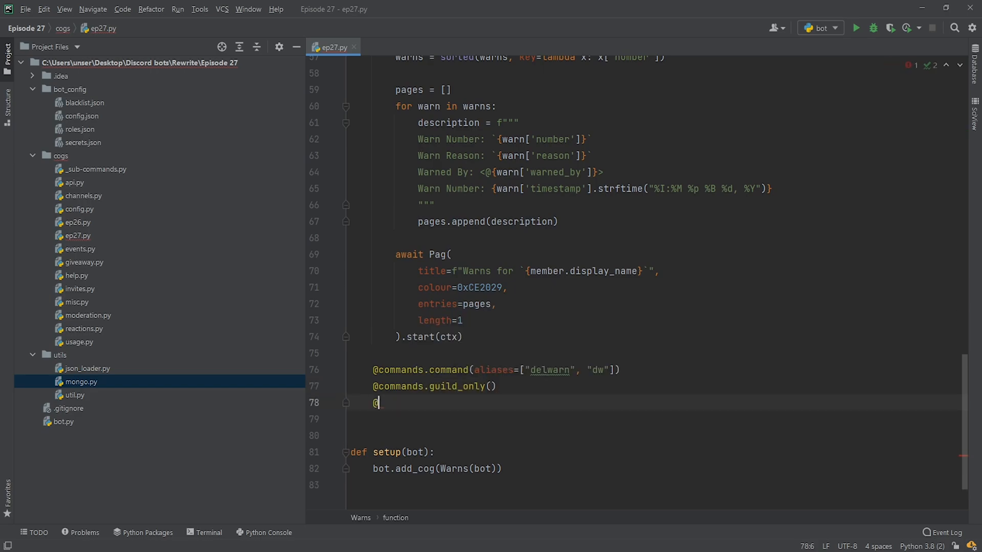
pyautogui.write('commands.has_role(')
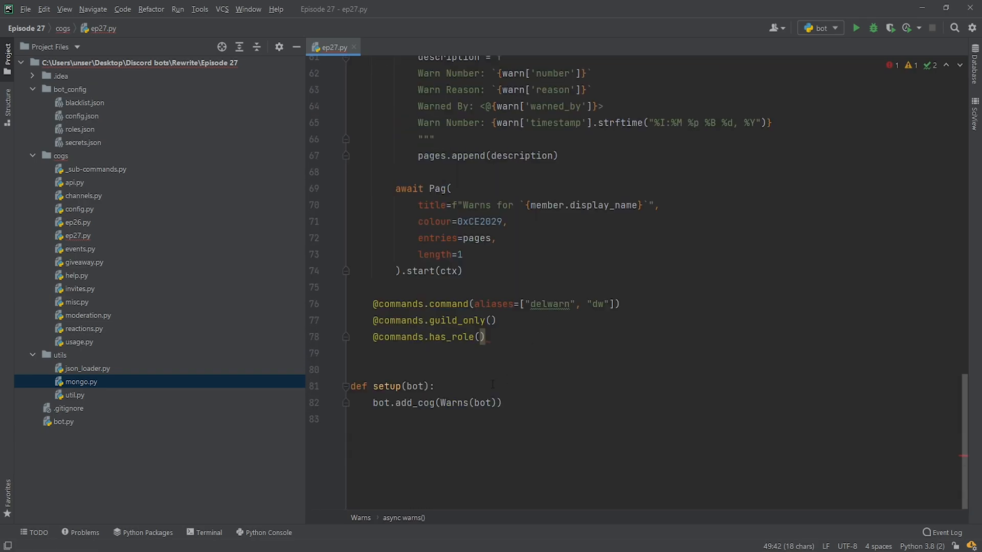
pyautogui.write('566132980687568896')
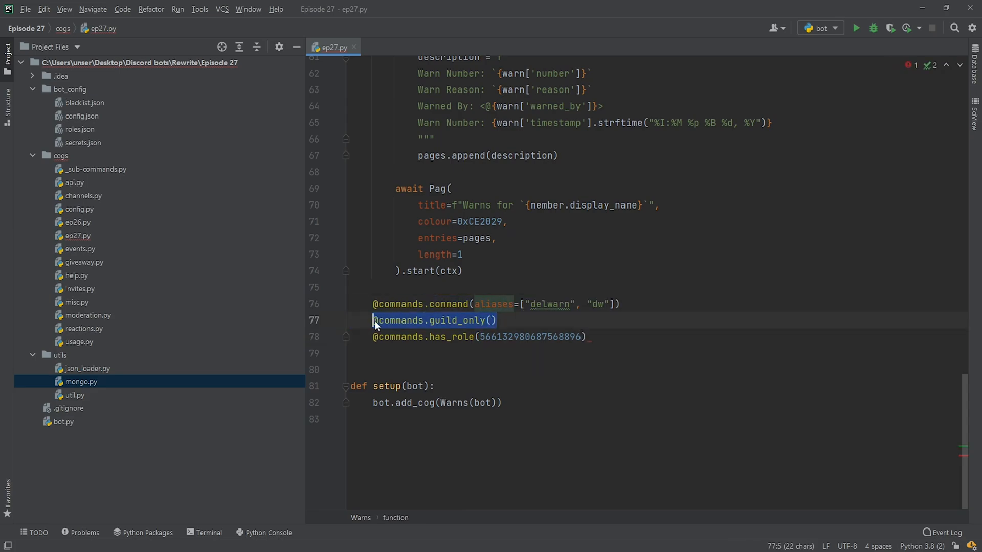
pyautogui.press('Delete')
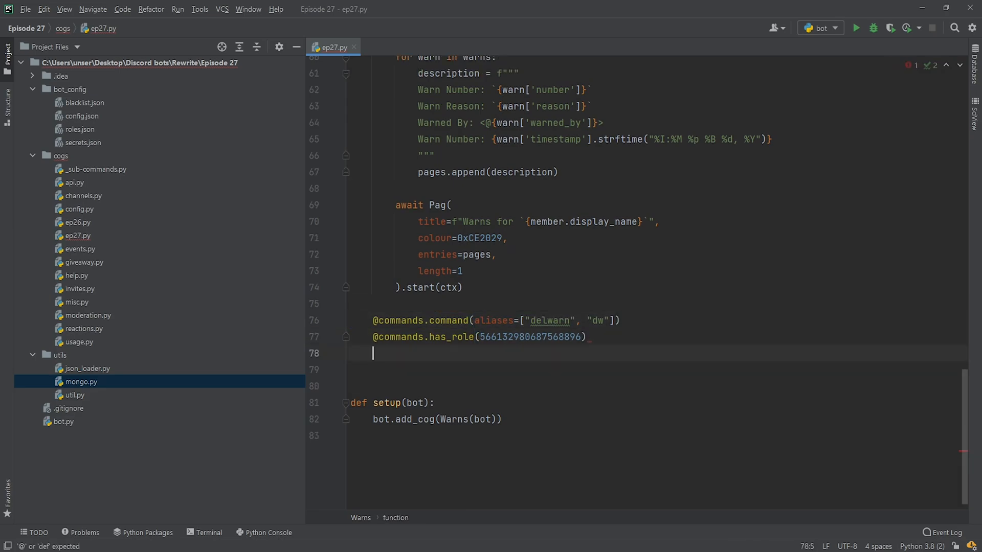
pyautogui.write('@commands.guild_only()')
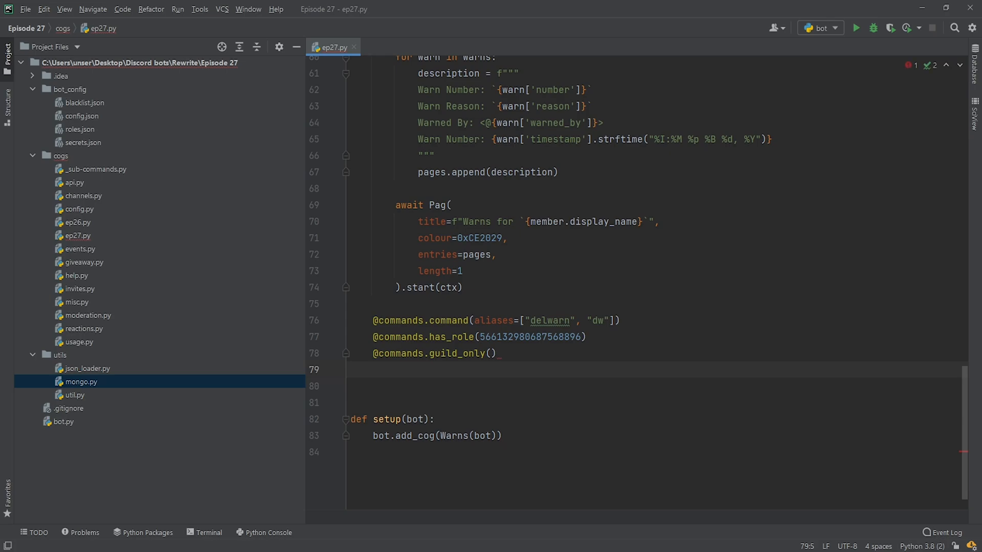
pyautogui.write('async')
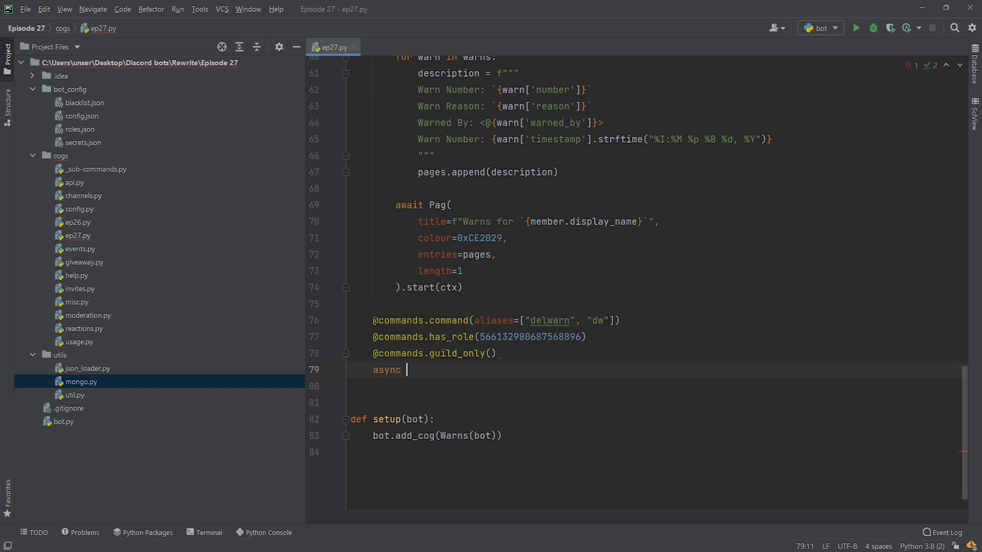
# Write the deletewarn signature with member: discord.Member and warn defaulting to None
pyautogui.write('def deletewarn(self, ctx,):')
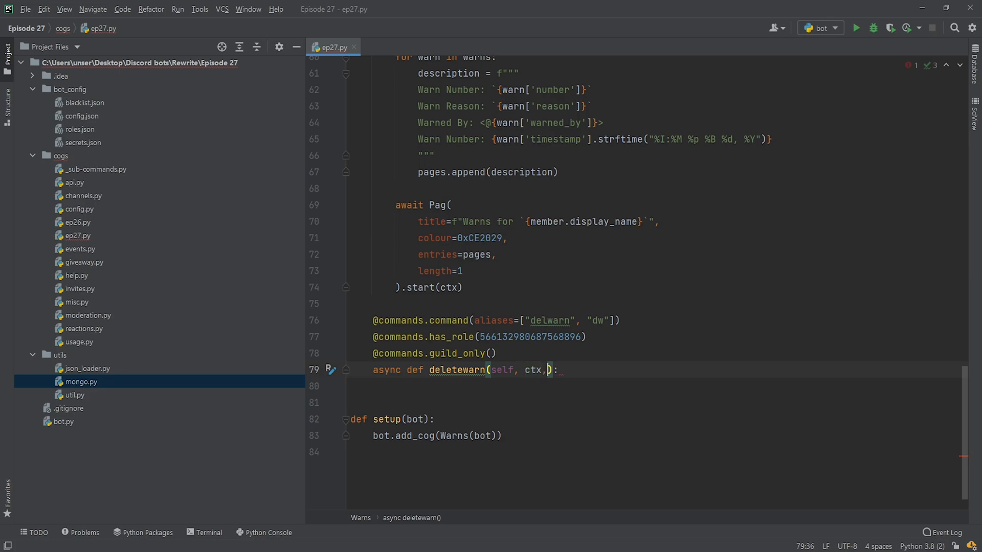
pyautogui.write('member:')
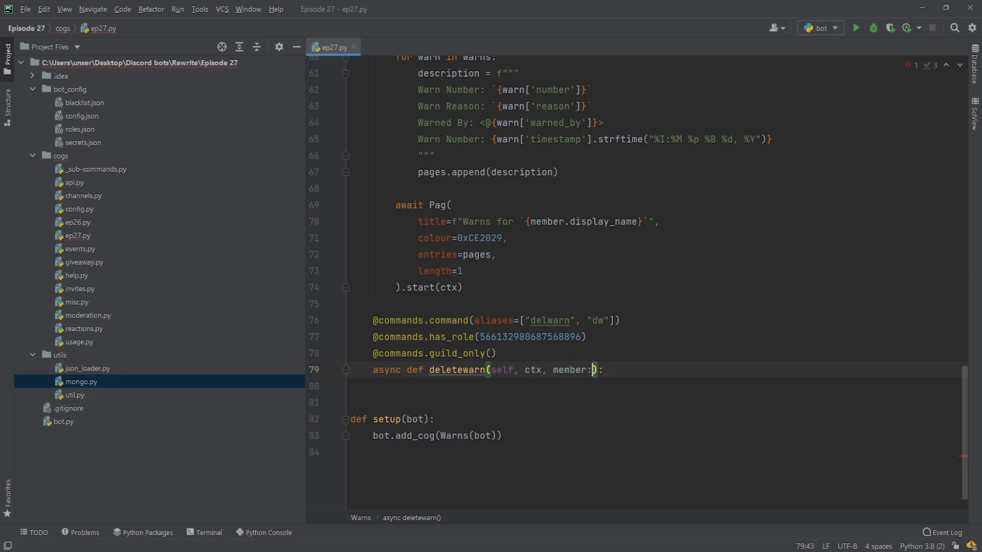
pyautogui.write('discord')
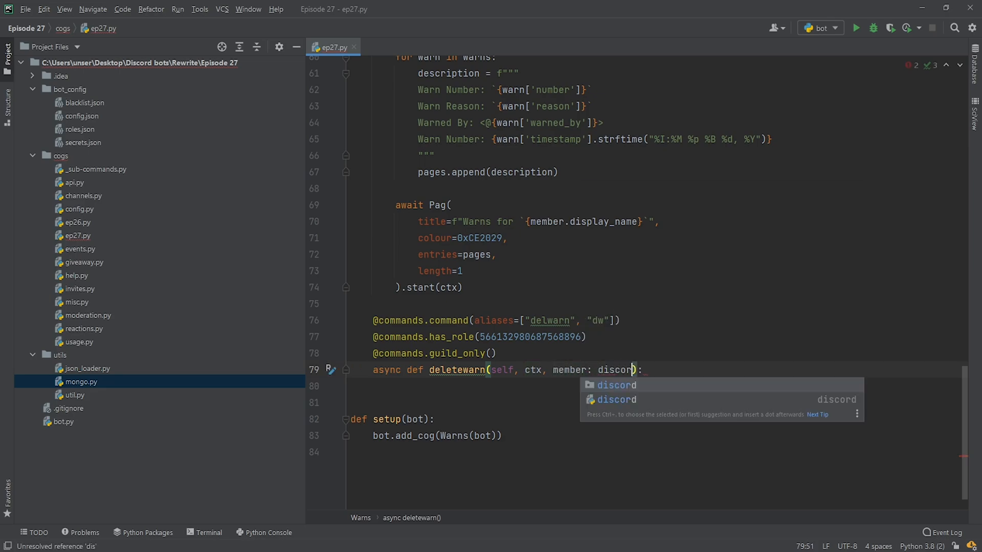
pyautogui.write('.Member')
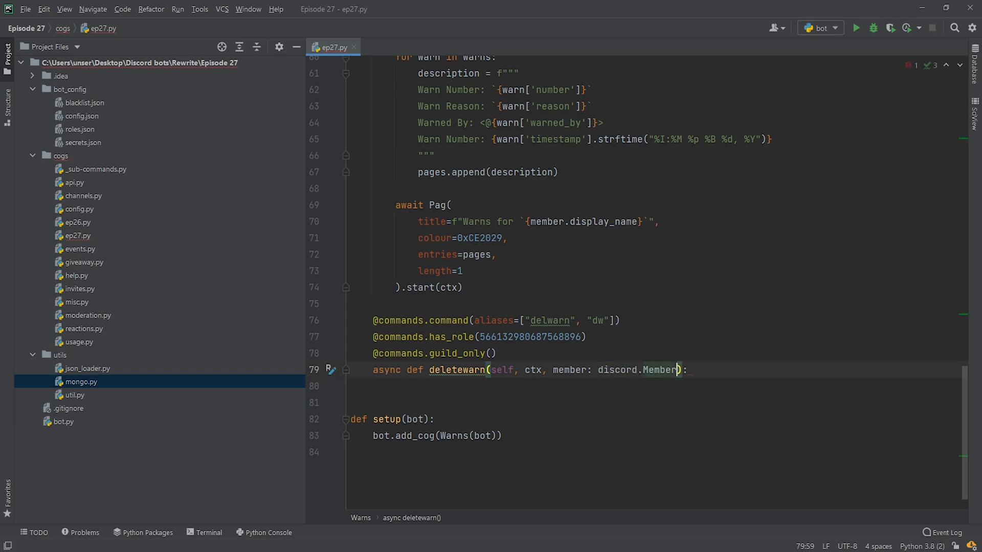
pyautogui.write(', warn: int =')
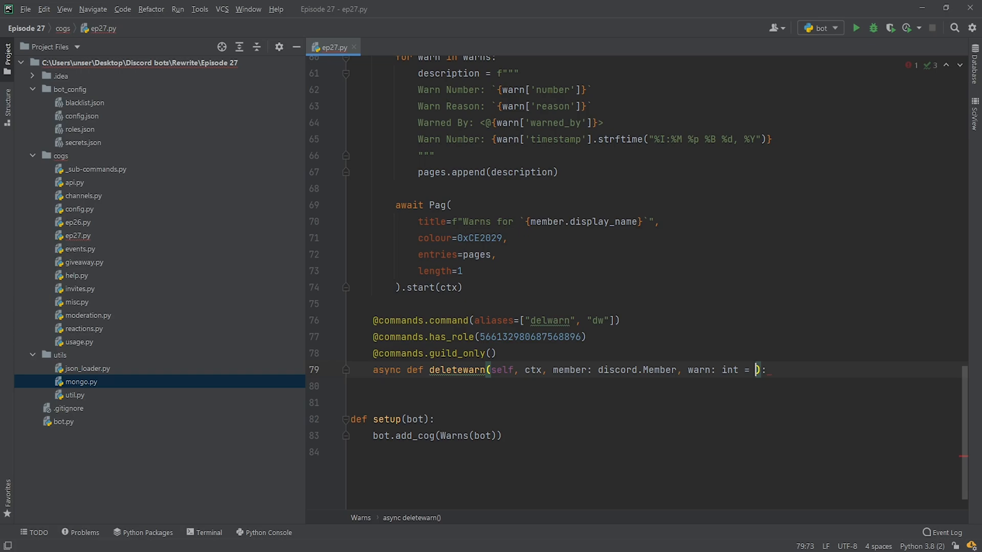
pyautogui.write('None')
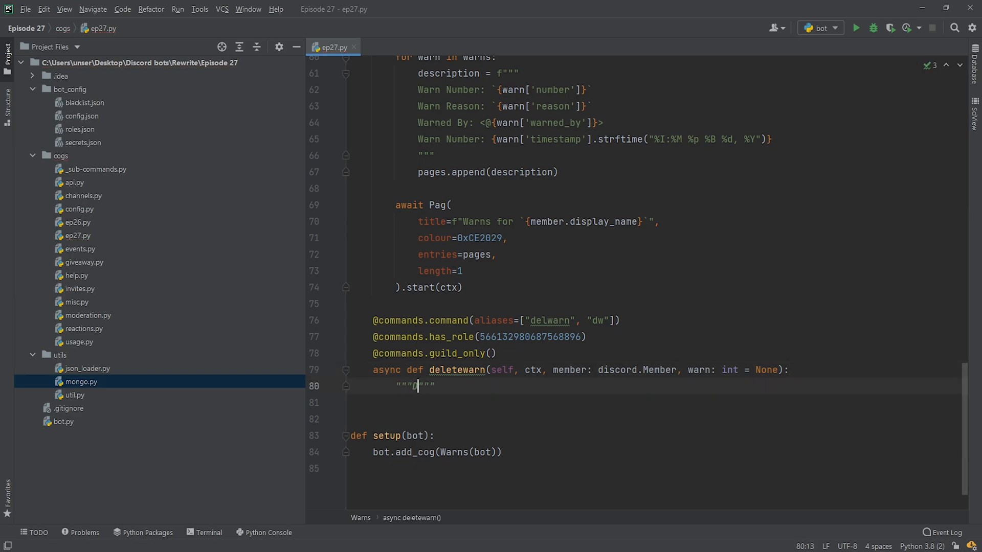
# Document deletewarn as deleting a warn or all warns, and build a user_id/guild_id filter_dict
pyautogui.write('Delete a warn /')
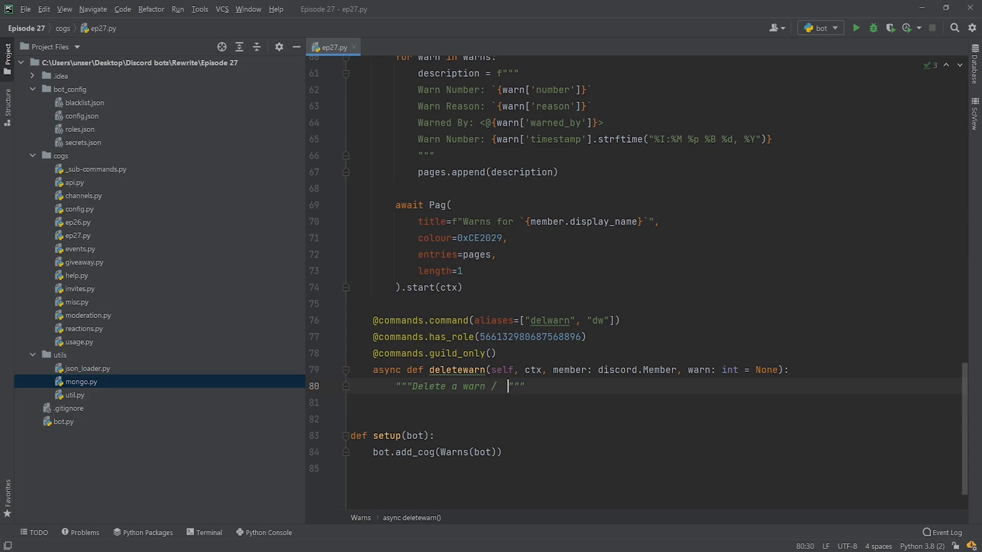
pyautogui.write('all warns f')
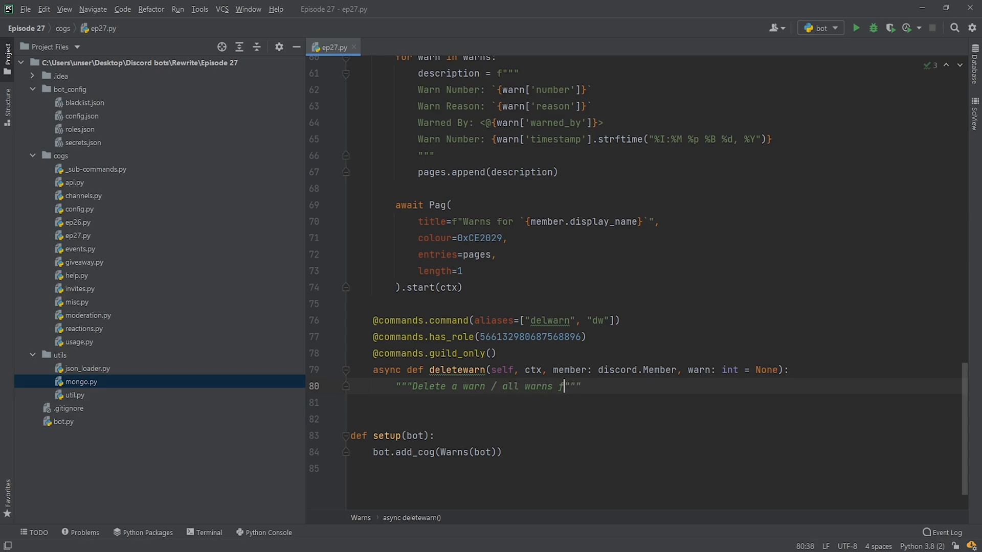
pyautogui.write('from a given m')
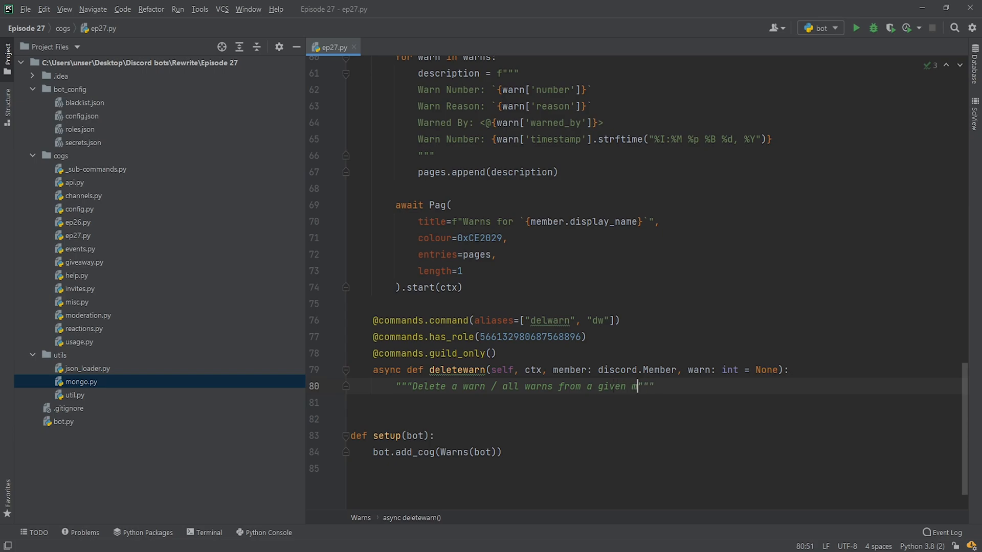
pyautogui.write('filter_dict = {"user_')
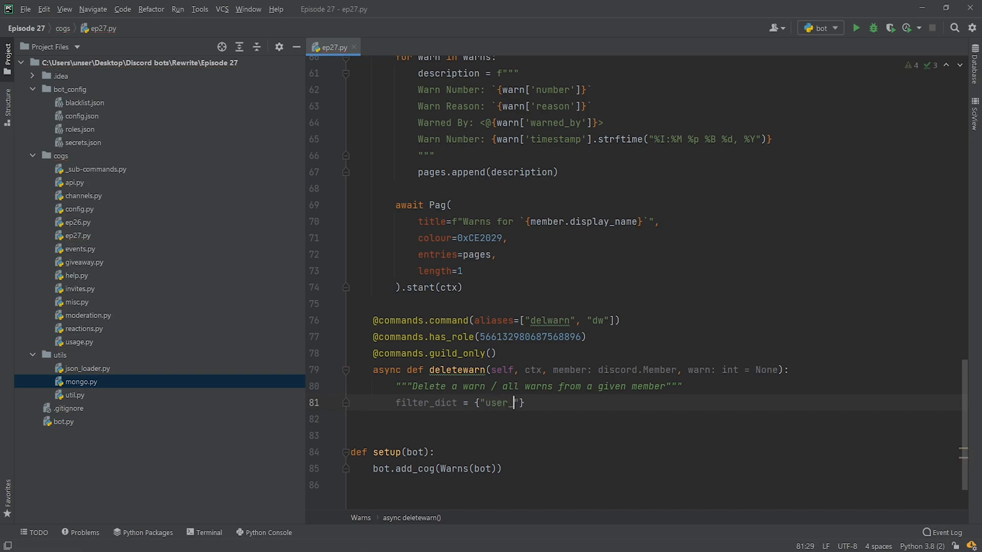
pyautogui.write('id": member.')
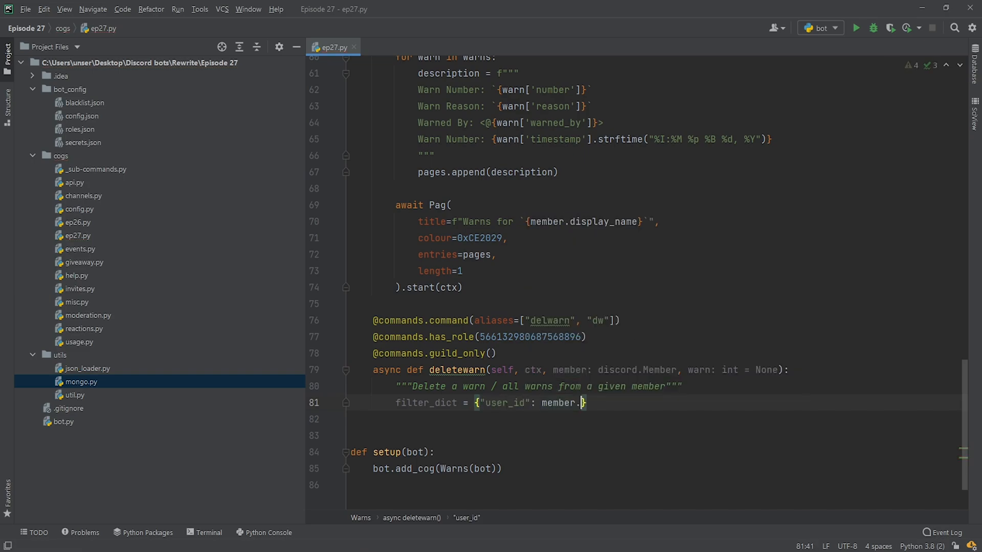
pyautogui.write('id,')
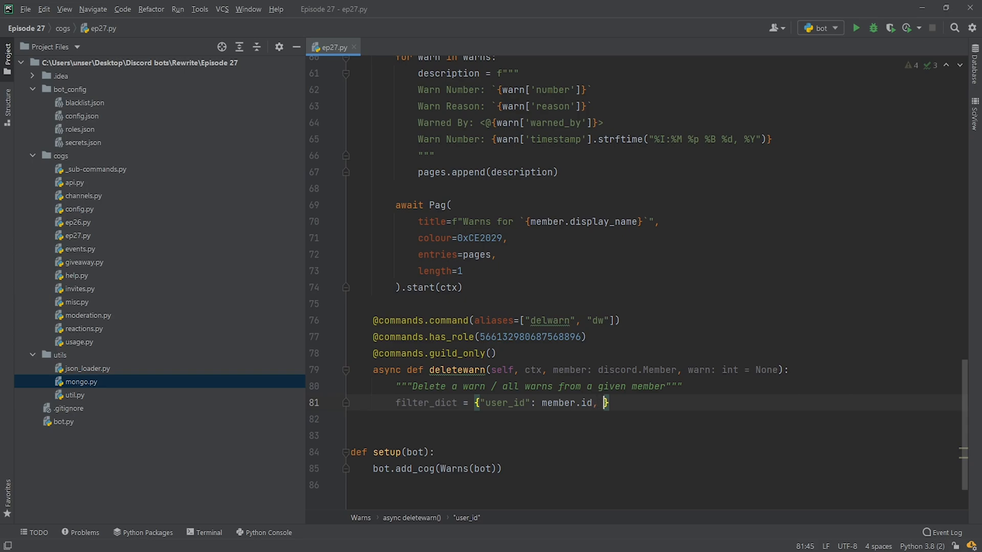
pyautogui.write('"guild_id": member.')
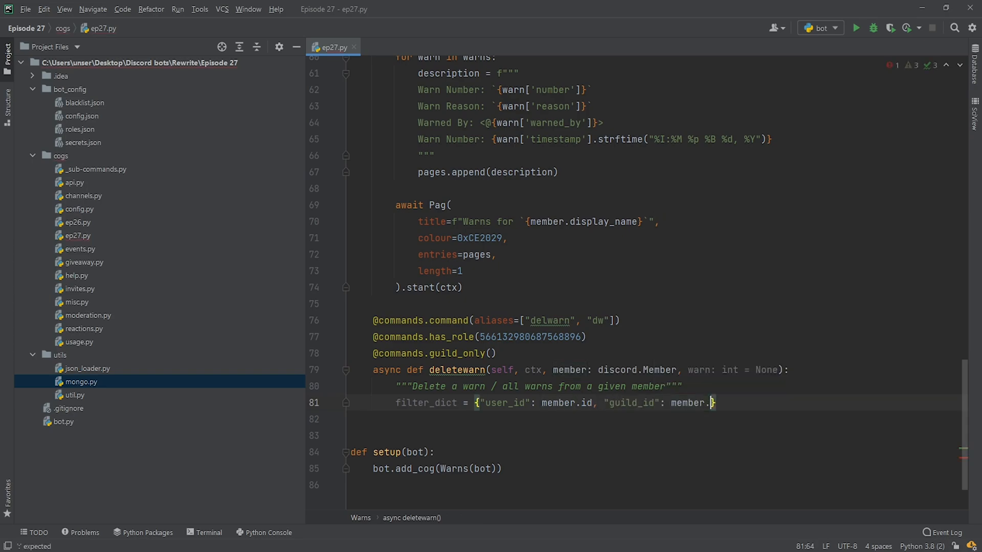
pyautogui.write('guild.id}')
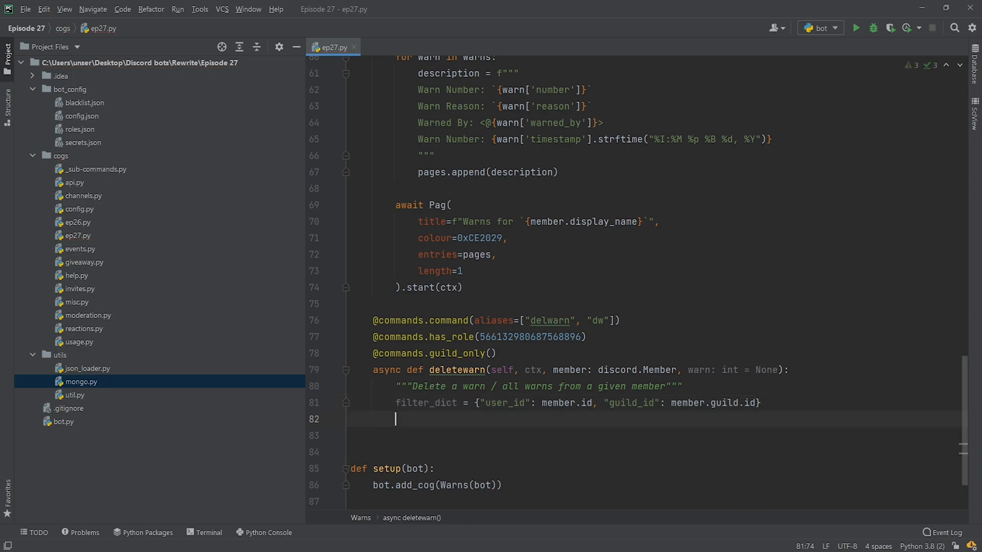
# Add filter_dict["number"] = warn when a warn is given, and start the was_deleted await
pyautogui.write('if warn:')
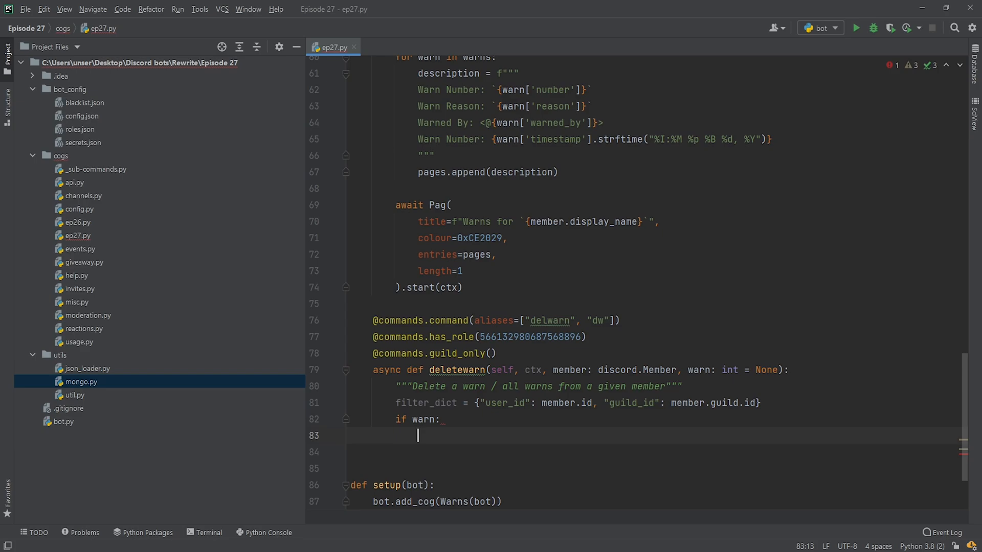
pyautogui.write('filter_dict["n"')
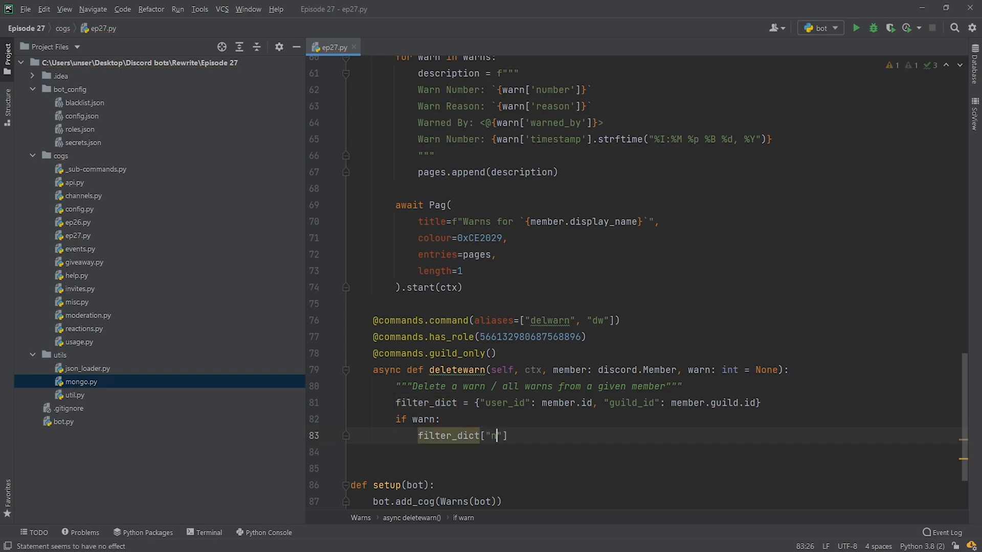
pyautogui.write('umber"] = warn')
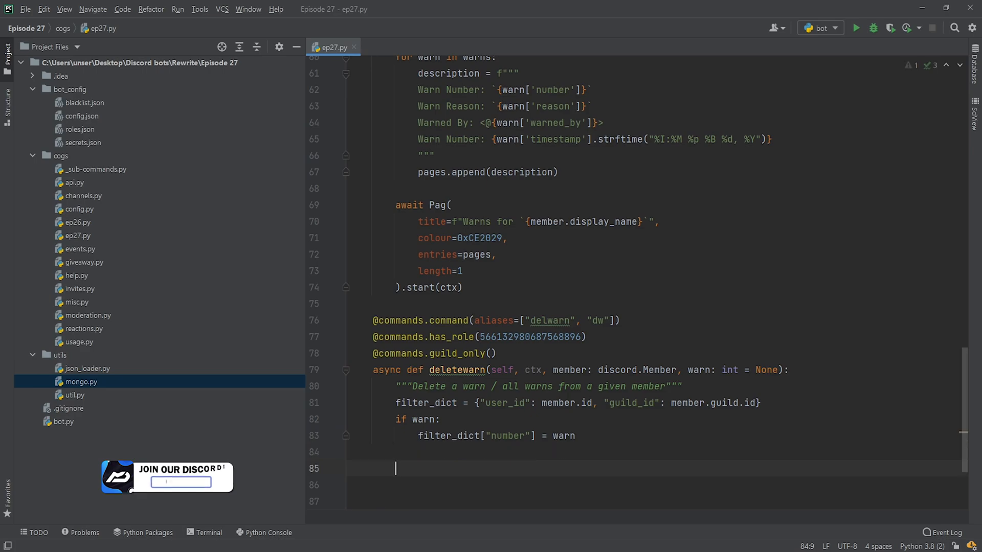
pyautogui.write('was_deleted =')
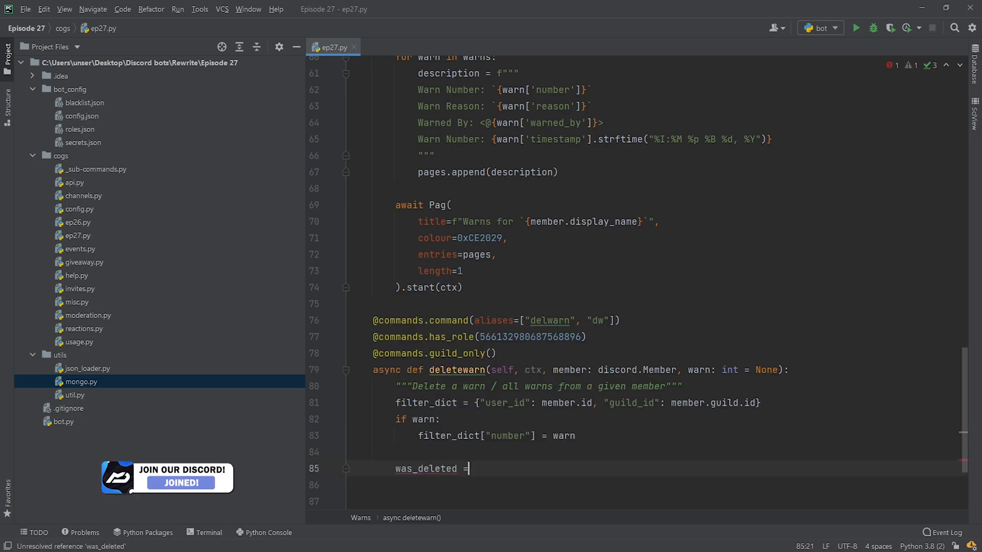
pyautogui.write('await self.bot.warns.')
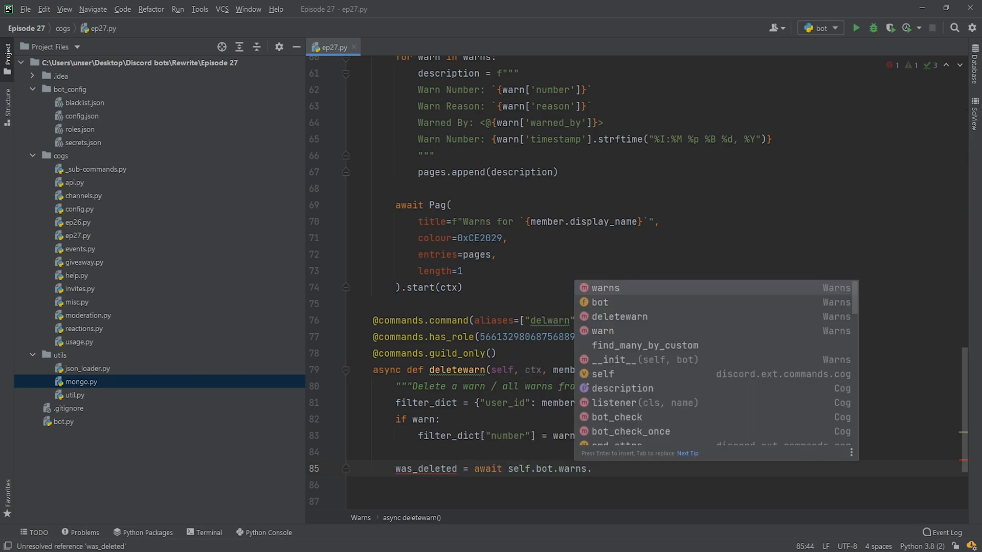
# Assign was_deleted from delete_by_custom(filter_dict) and begin the was_deleted.acknowledged check
pyautogui.write('delete')
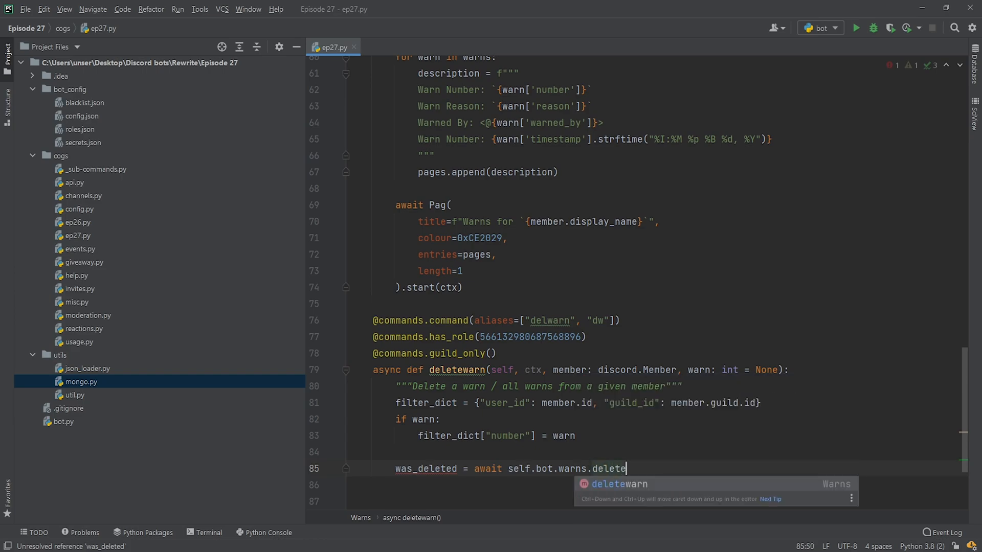
pyautogui.write('_by')
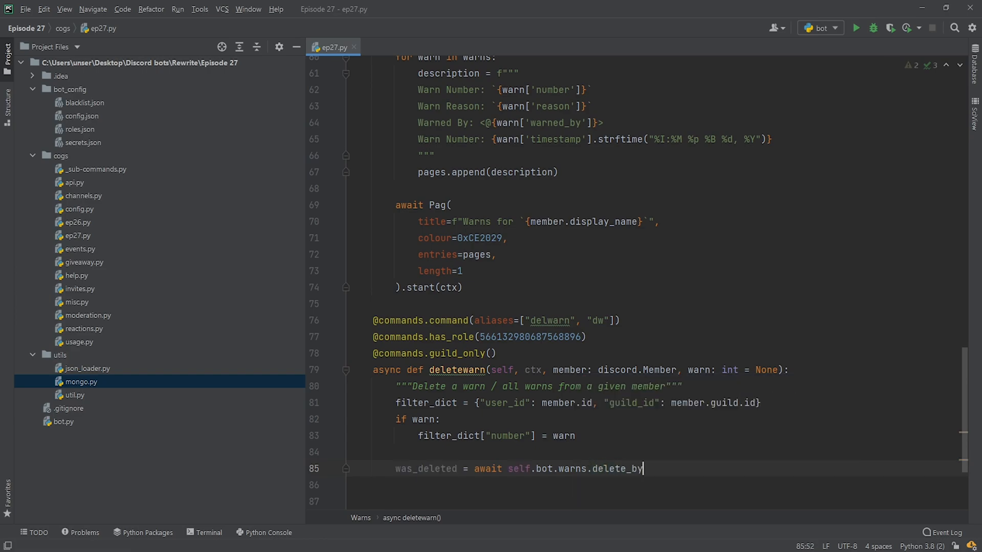
pyautogui.write('_custom(filter_dict)')
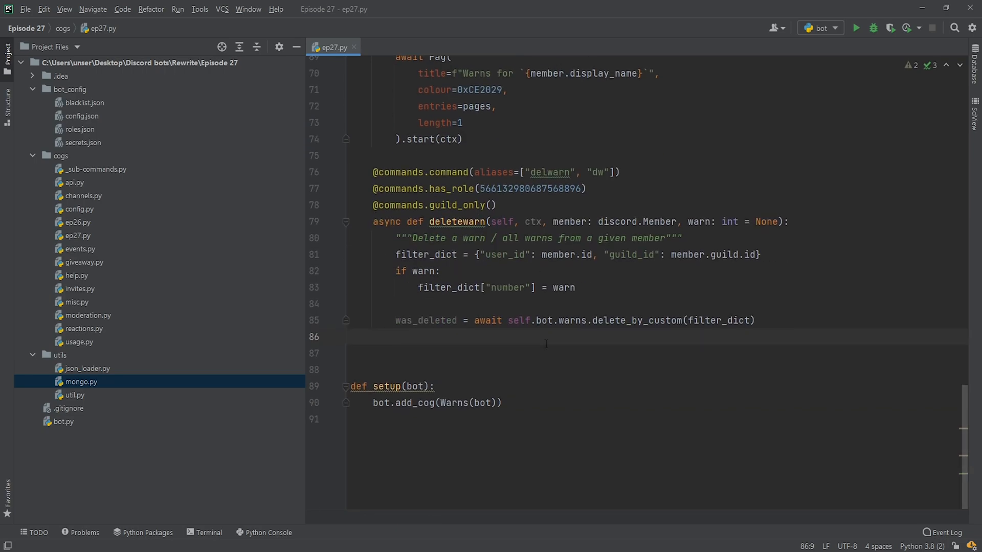
pyautogui.write('if')
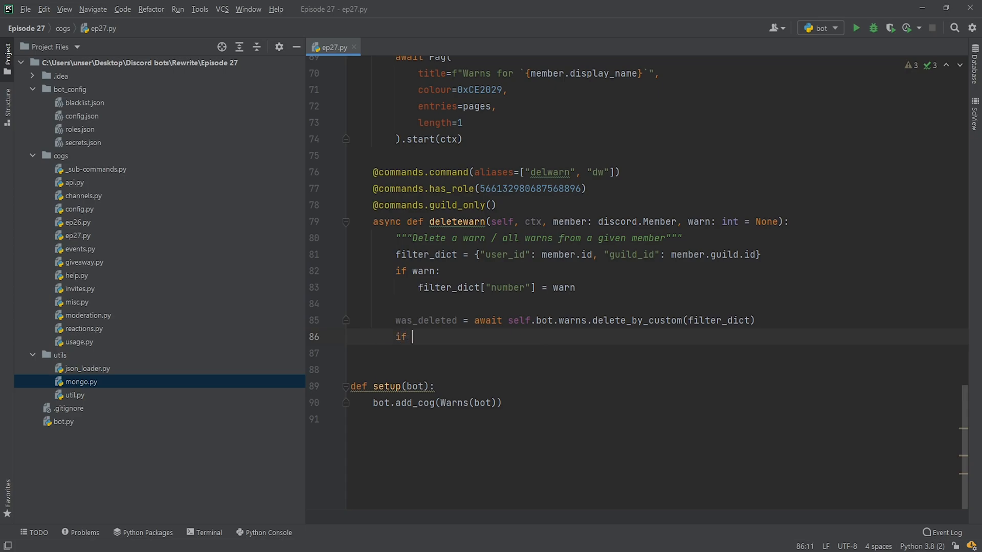
pyautogui.write('was_deleted and')
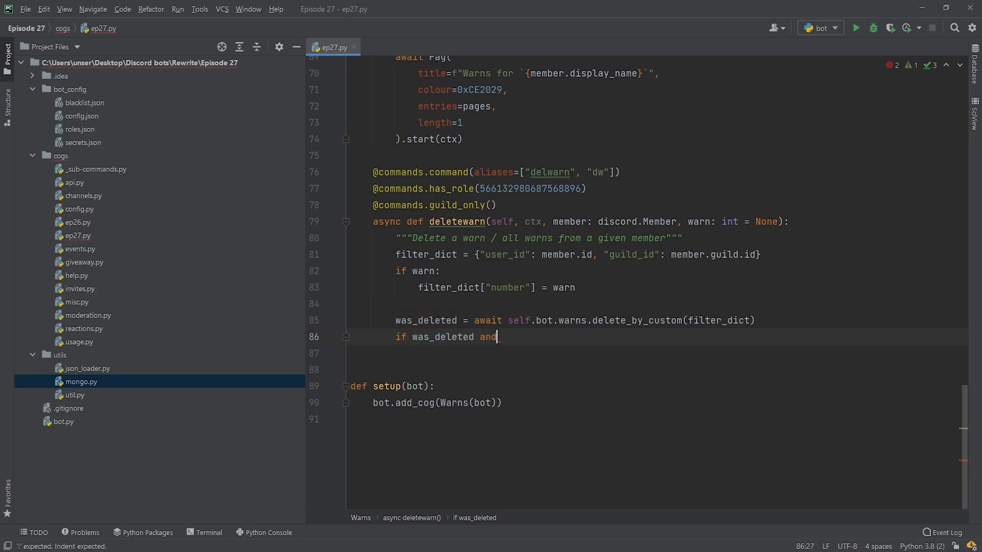
pyautogui.write('was_deleted.a')
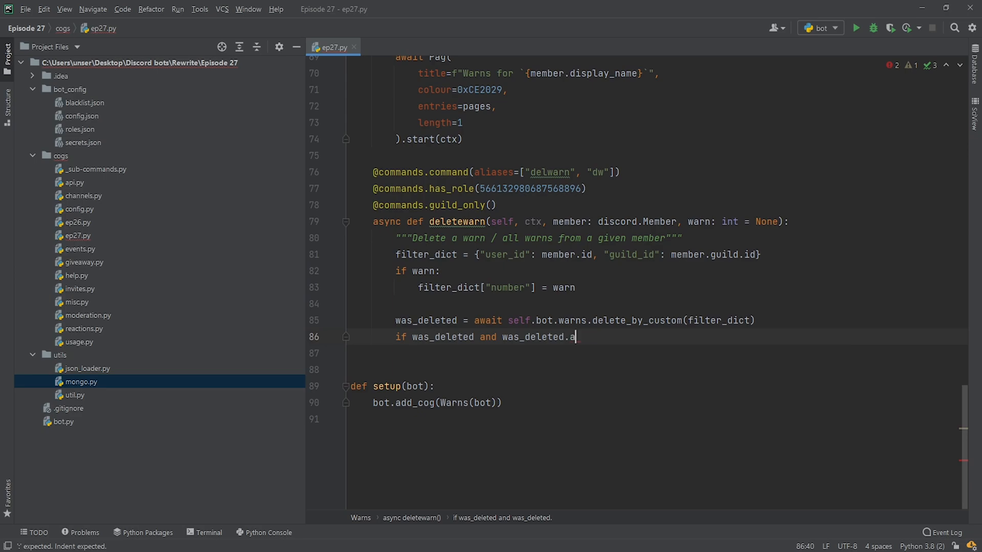
pyautogui.write('cknowled')
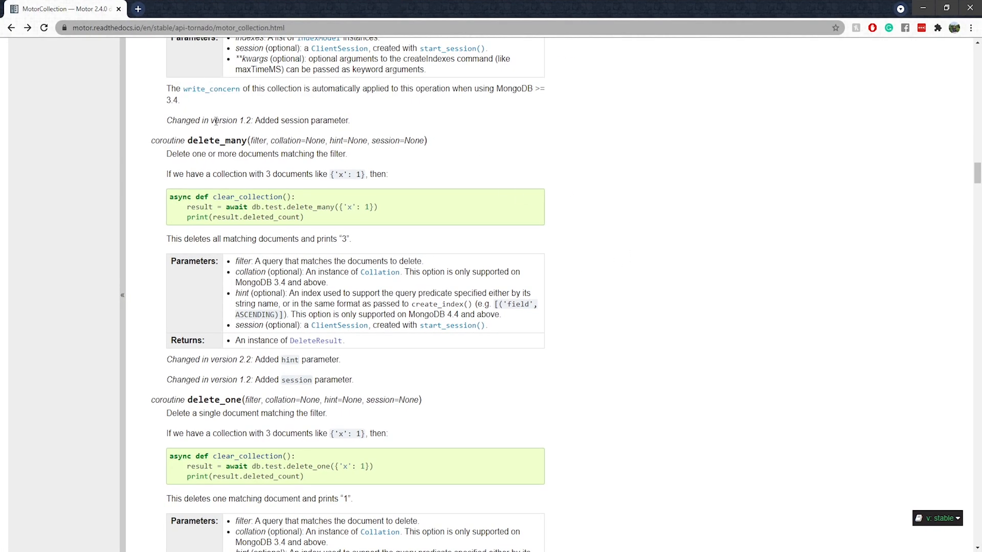
pyautogui.moveTo(354, 153)
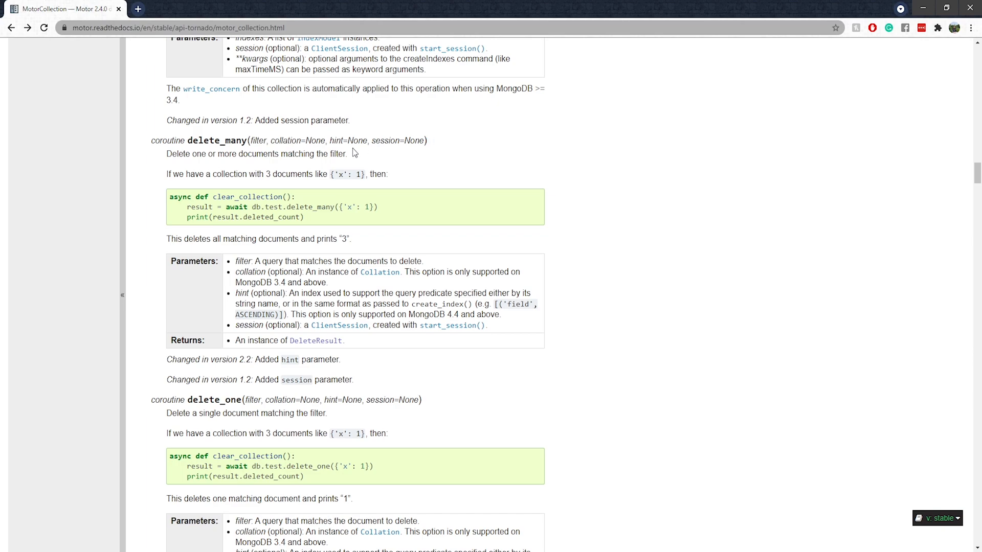
# Follow the DeleteResult link in the delete_many docs to the PyMongo results page
pyautogui.click(316, 341)
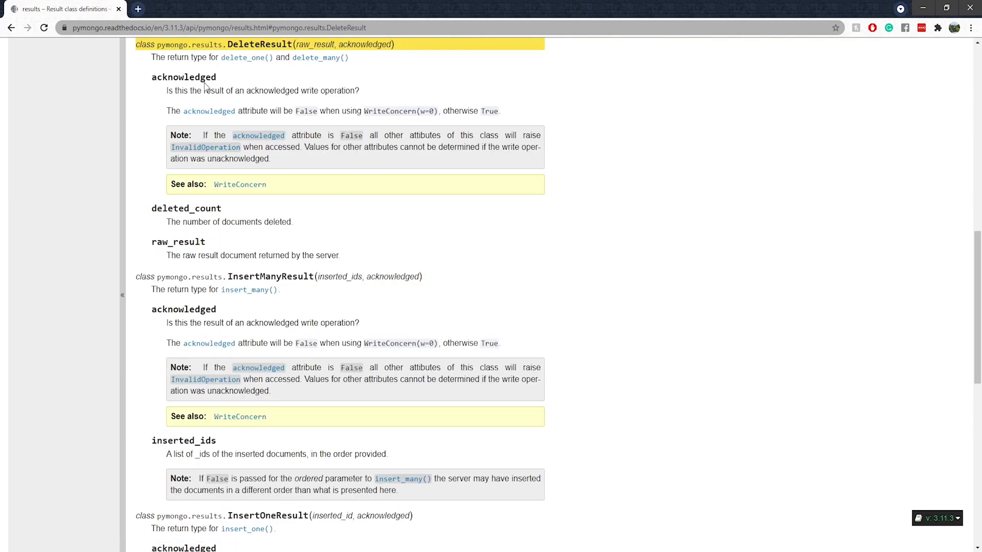
pyautogui.moveTo(394, 92)
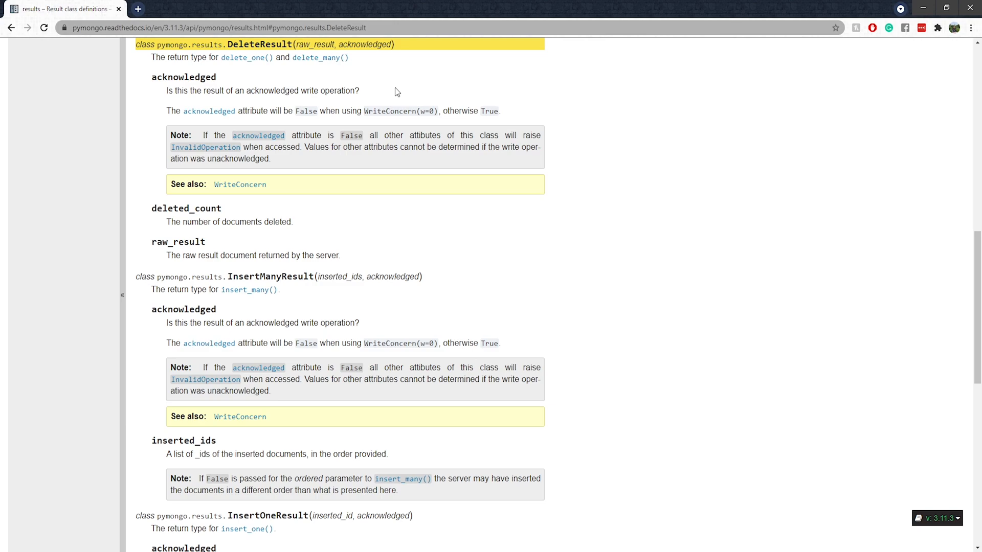
pyautogui.moveTo(125, 243)
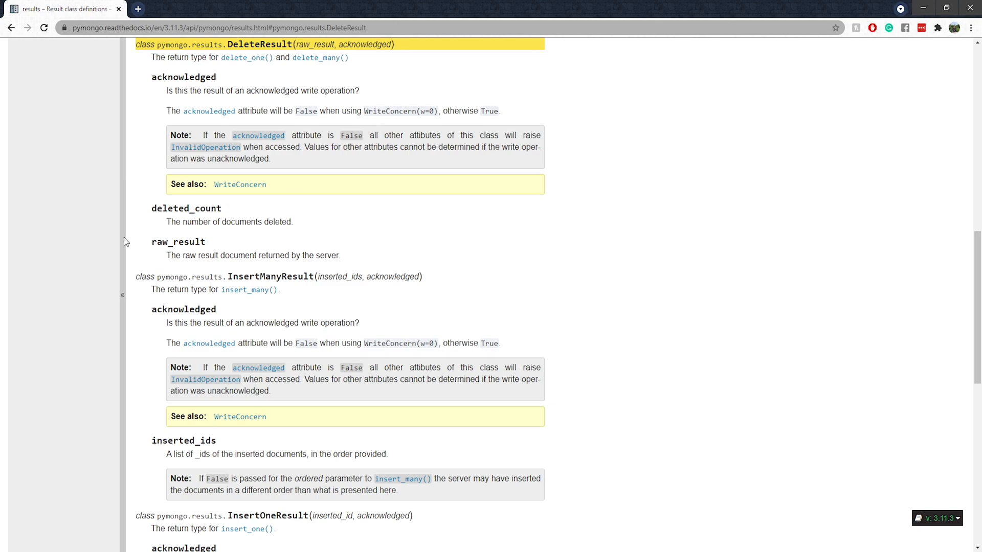
pyautogui.moveTo(446, 256)
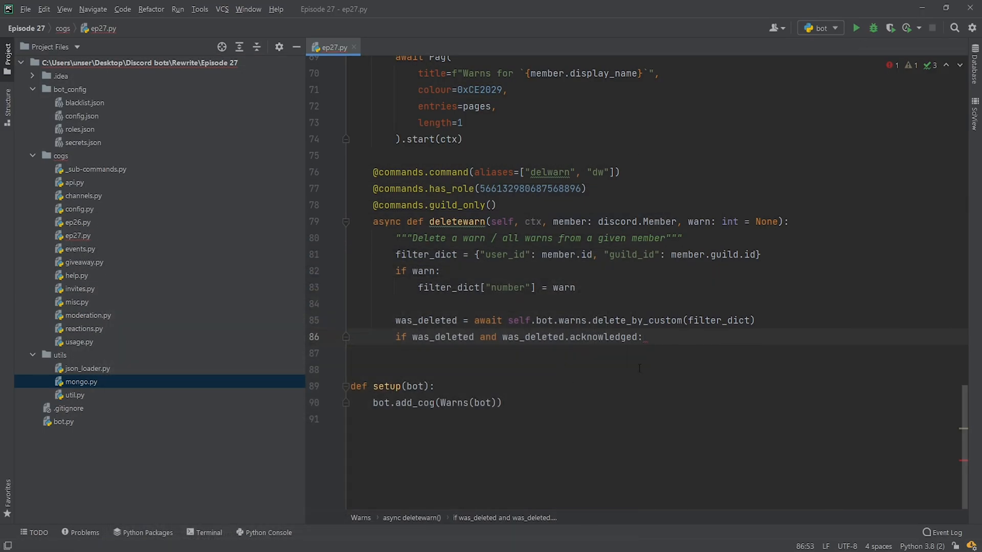
# For a given warn, return a ctx.send naming the warn number and member.display_name
pyautogui.write('if')
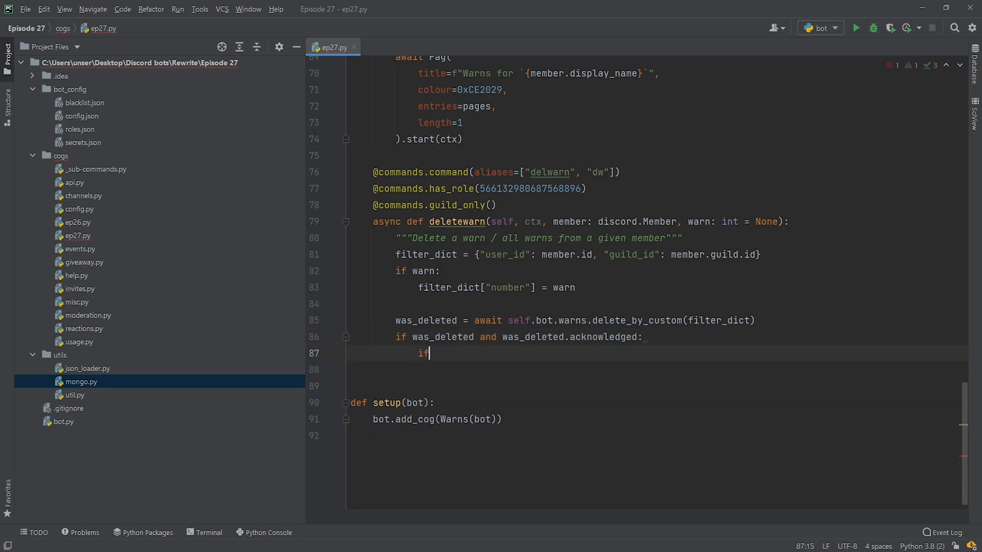
pyautogui.write('warn')
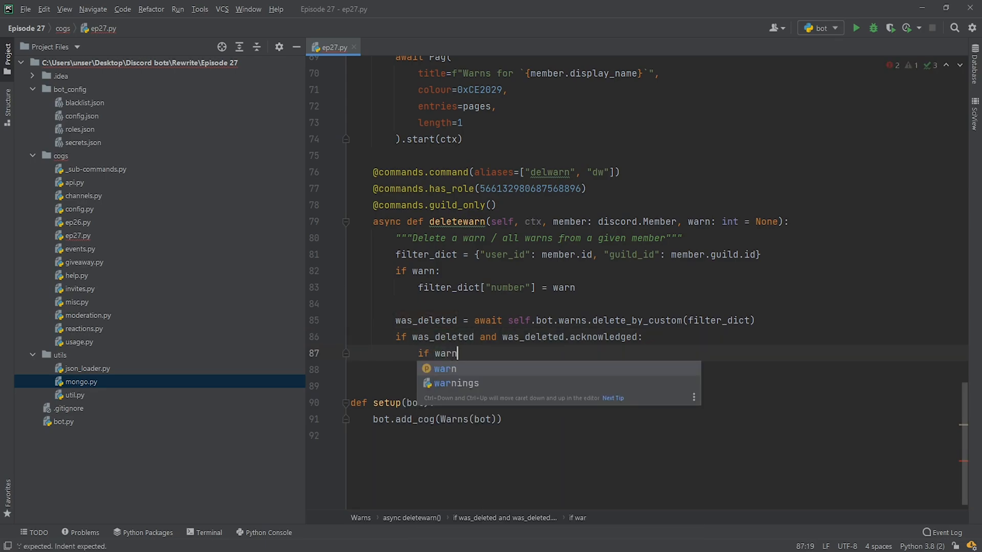
pyautogui.press('Enter')
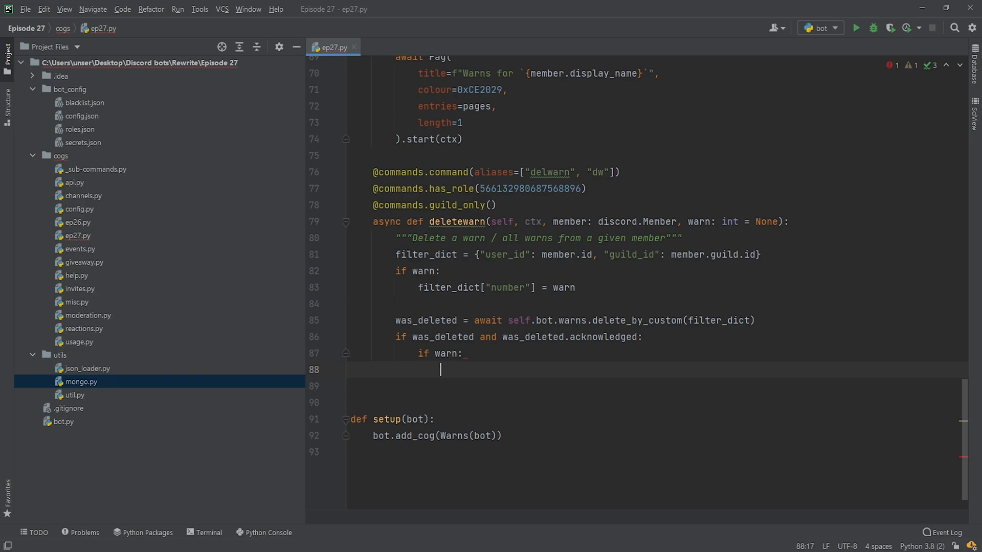
pyautogui.write('return a')
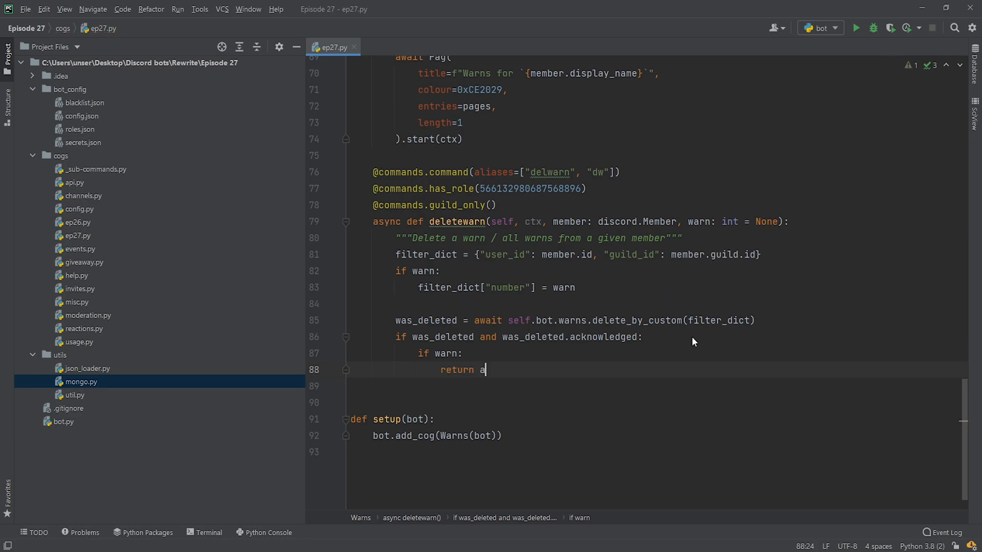
pyautogui.write('wait ctx')
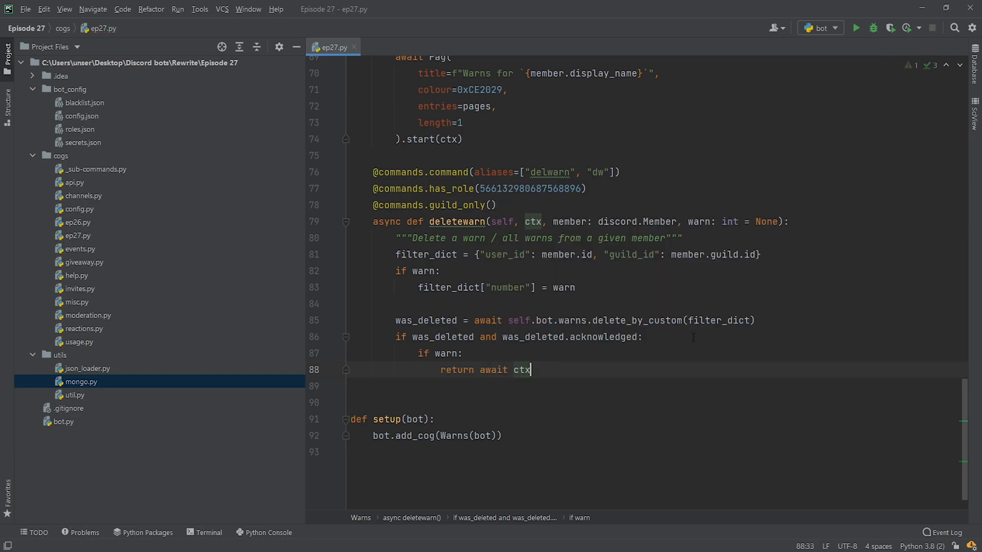
pyautogui.write('f"I deleted warn nu')
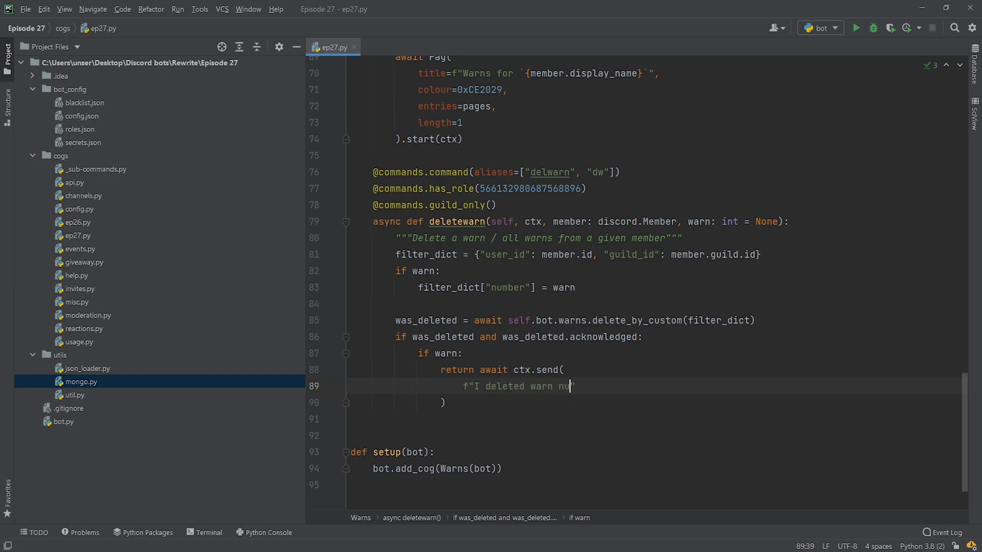
pyautogui.write('mber {}')
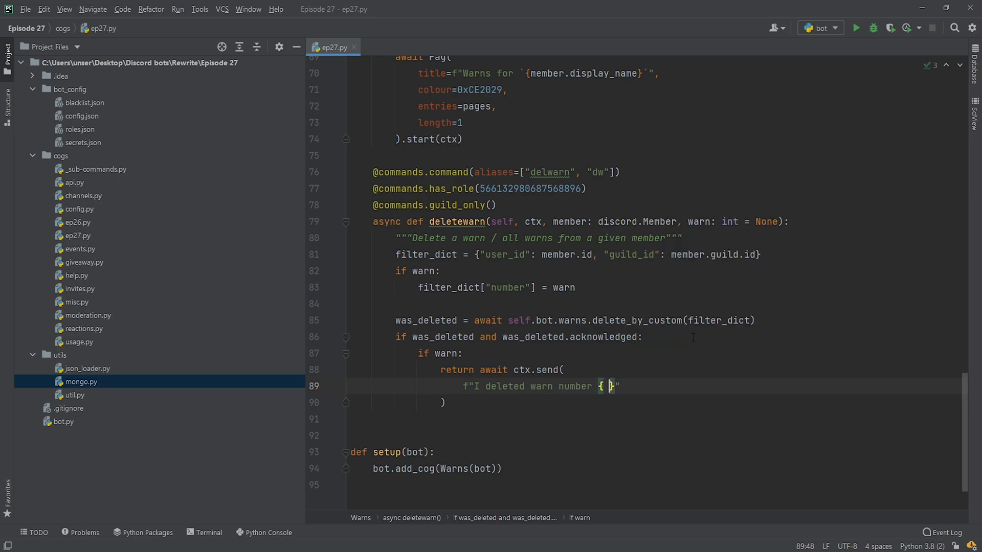
pyautogui.write('warn')
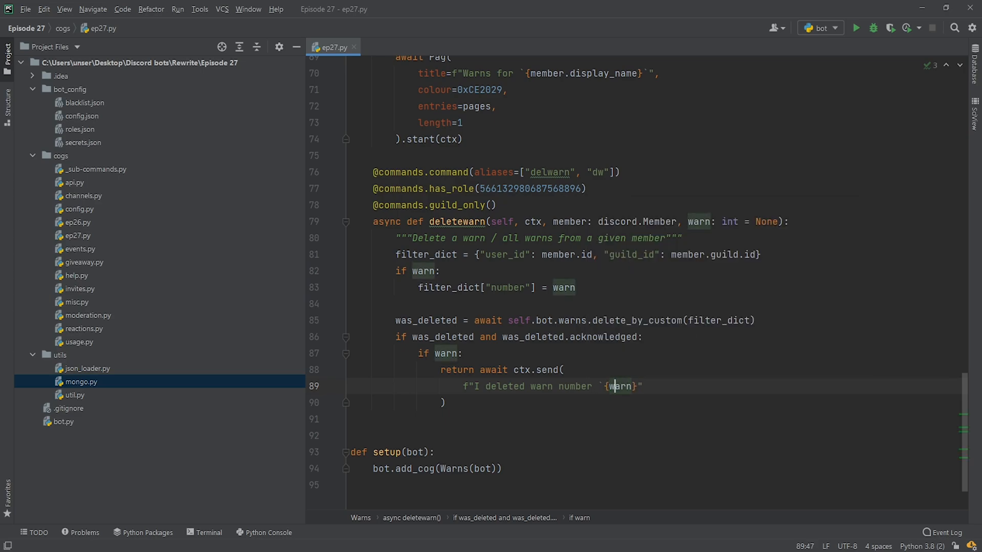
pyautogui.write('for `{member')
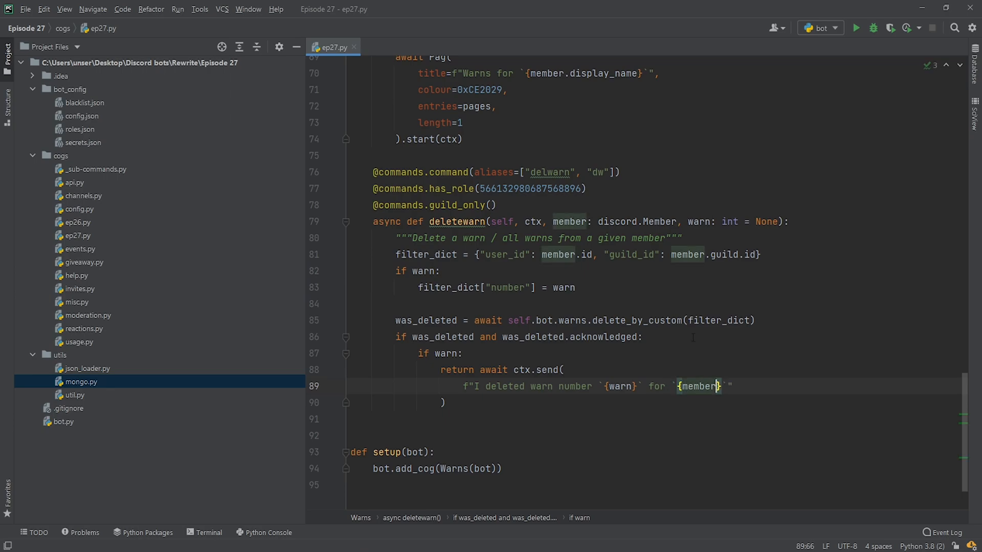
pyautogui.write('.display_name')
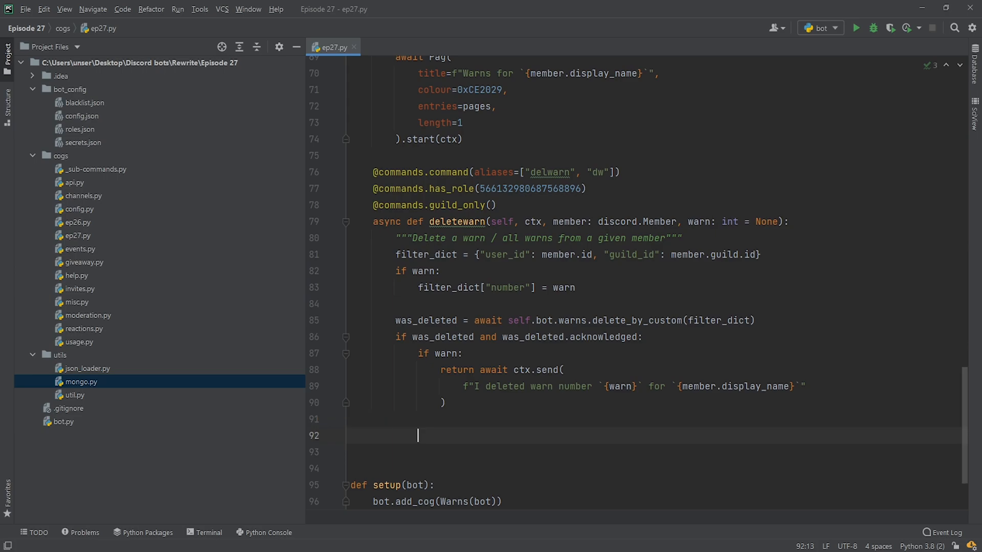
# Otherwise return "I deleted {was_deleted.deleted_count} warns" for the member
pyautogui.write('return await ctx.send(')
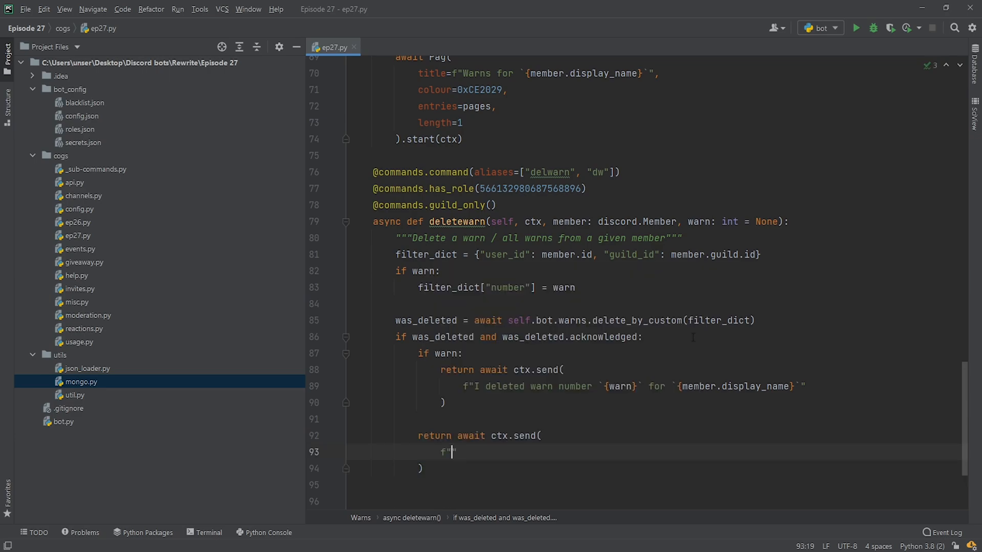
pyautogui.write('"')
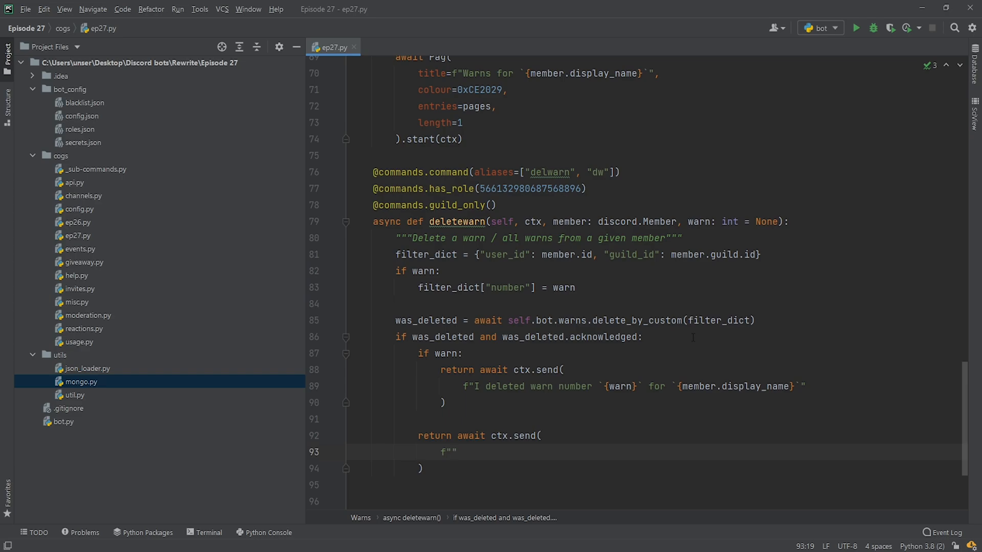
pyautogui.write('I deleted')
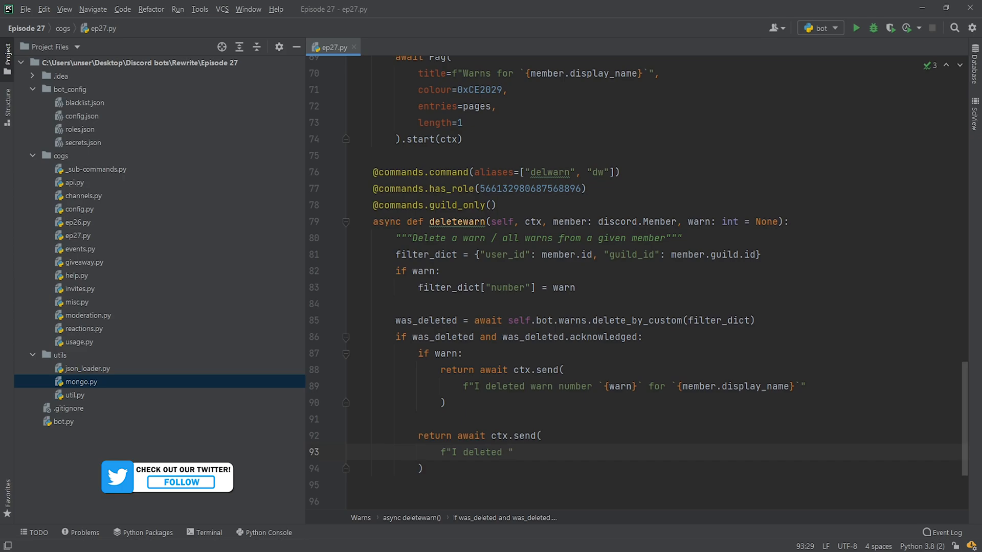
pyautogui.write('{was_deleted}')
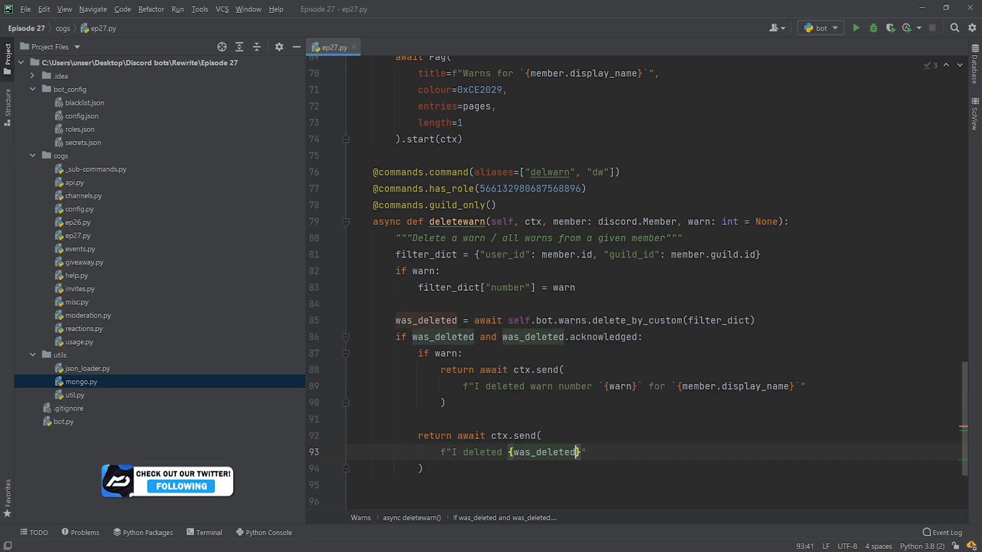
pyautogui.write('.de')
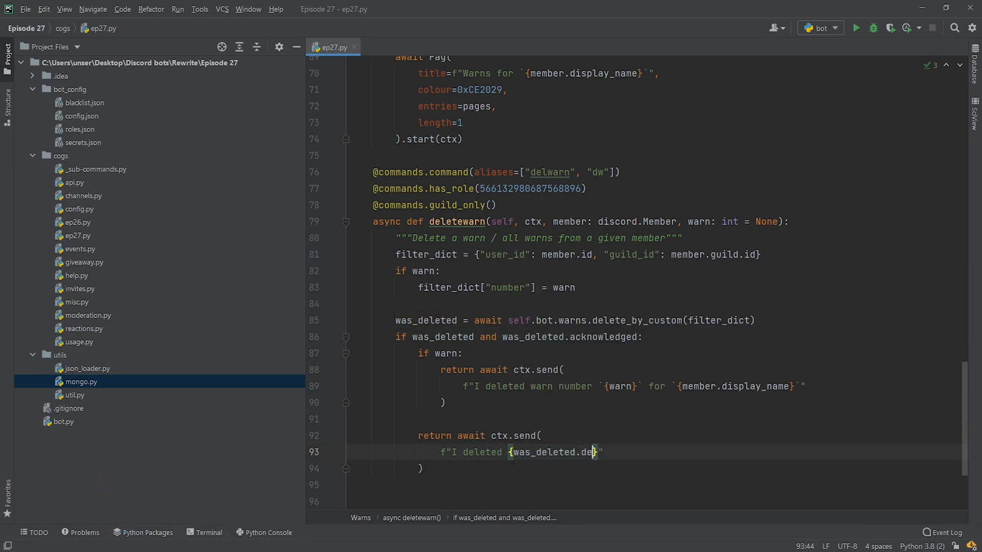
pyautogui.write('leted_count')
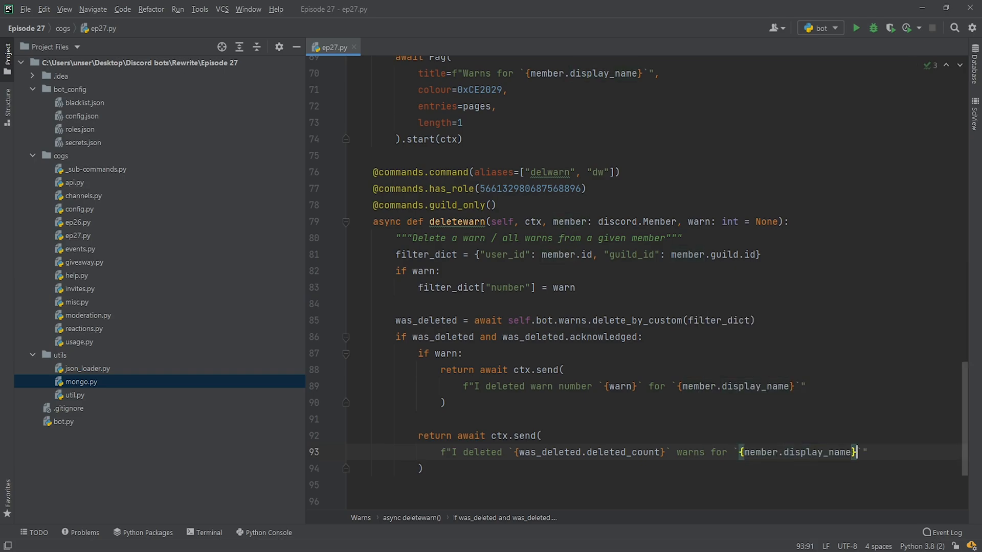
pyautogui.write('aw')
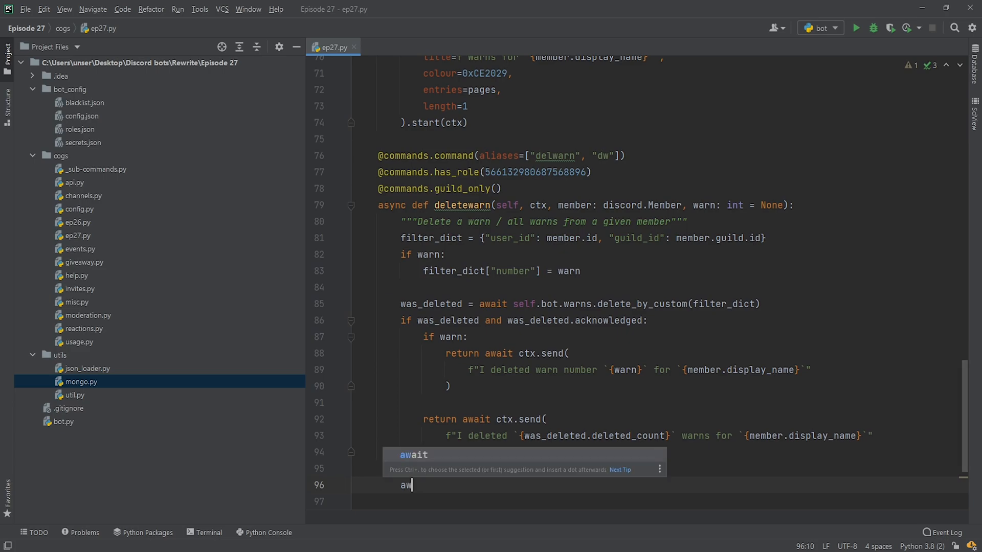
# Send a fallback message that no warns for the member matched your input
pyautogui.write('ait ctx.send(')
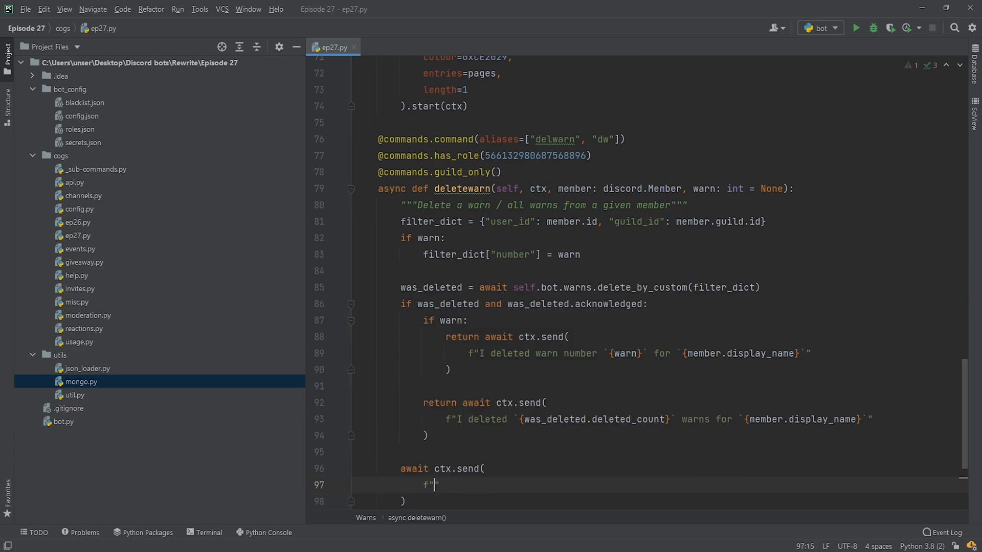
pyautogui.write('I coulkd not find any warns for `{member.display_name}` to delete matching')
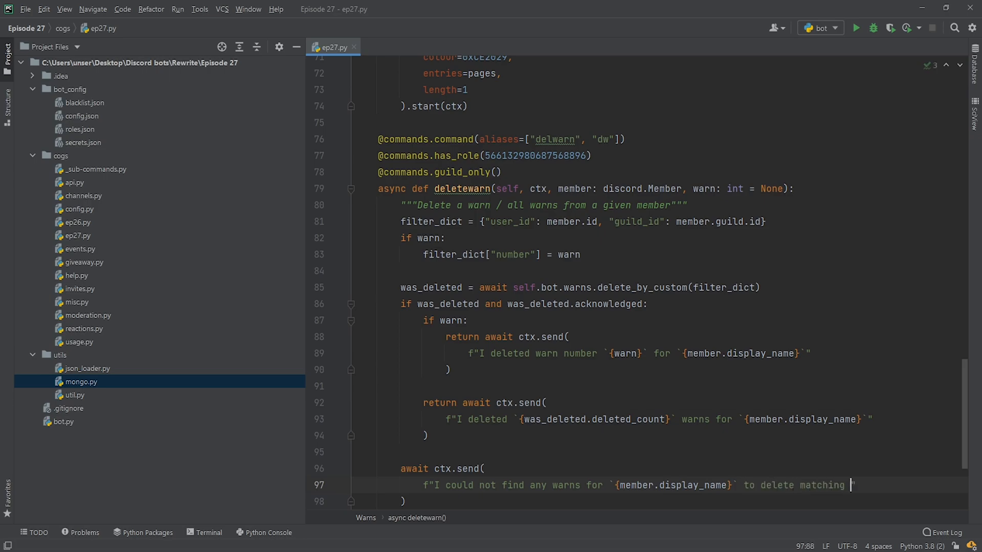
pyautogui.write('your input')
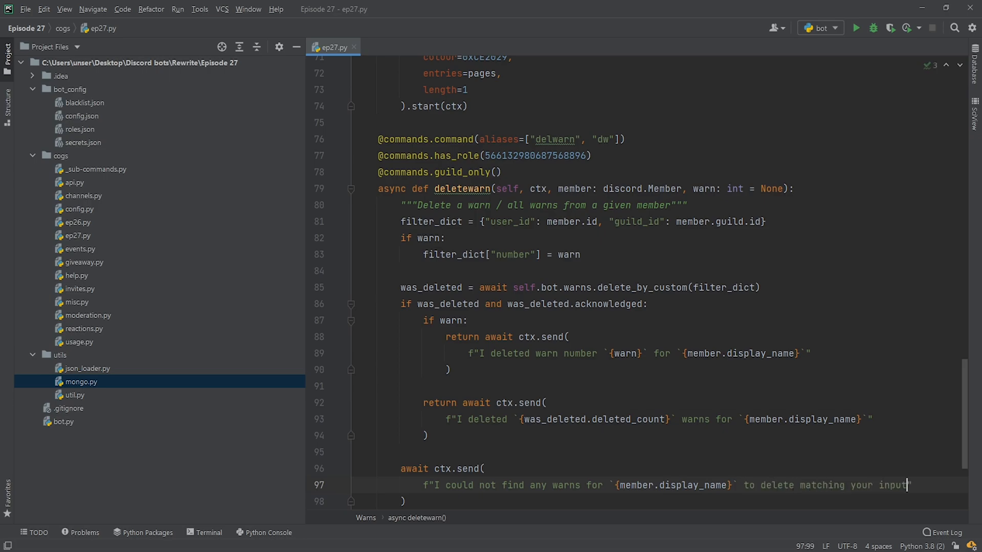
pyautogui.scroll(-3)
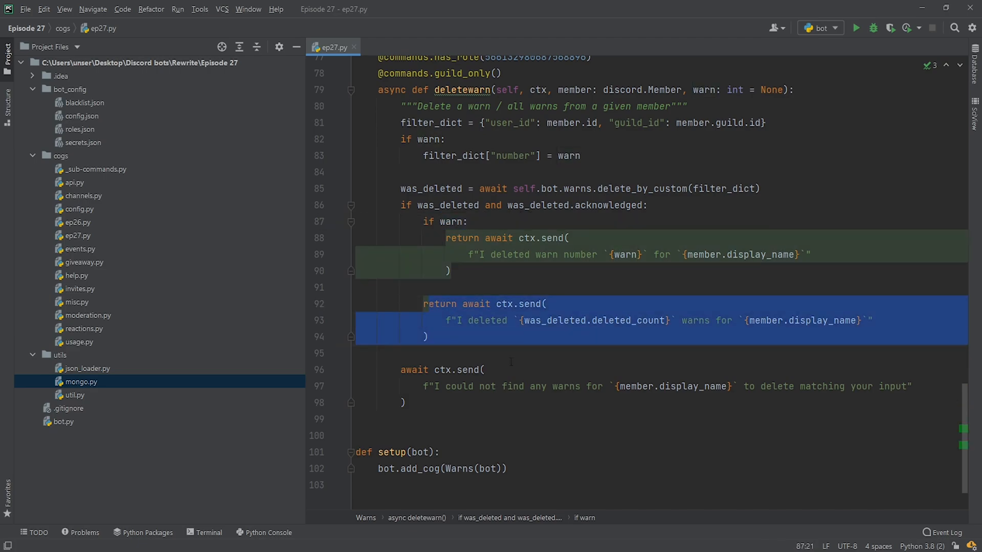
pyautogui.click(540, 320)
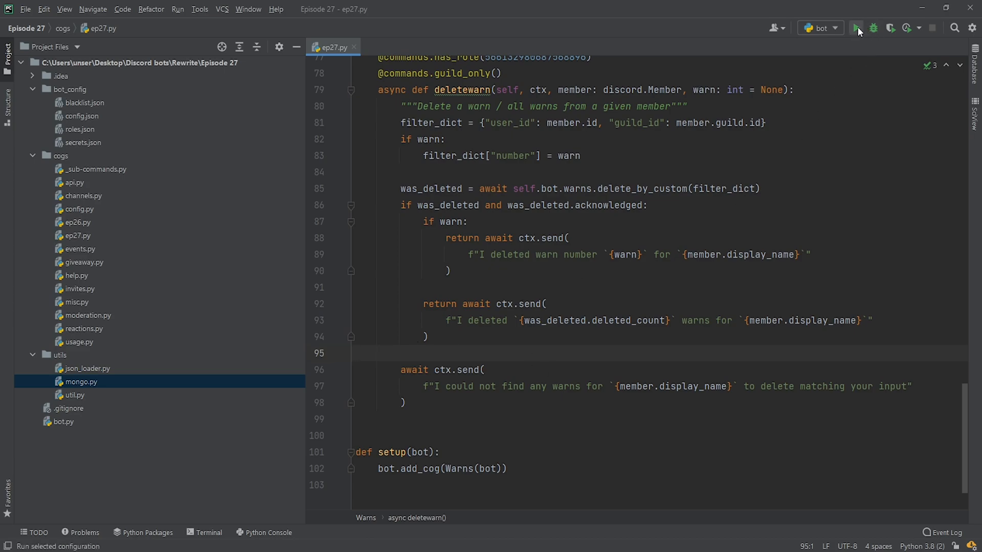
pyautogui.moveTo(857, 30)
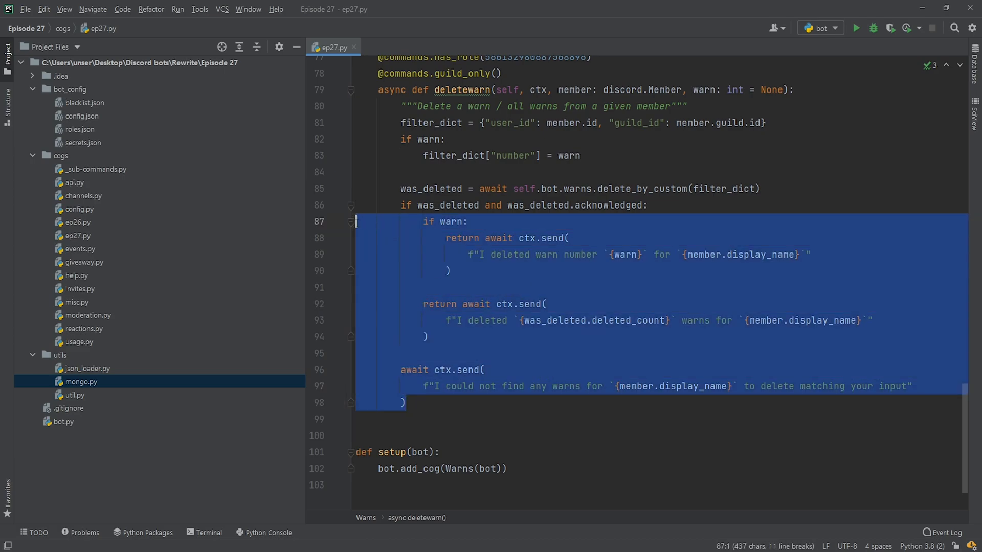
pyautogui.click(694, 204)
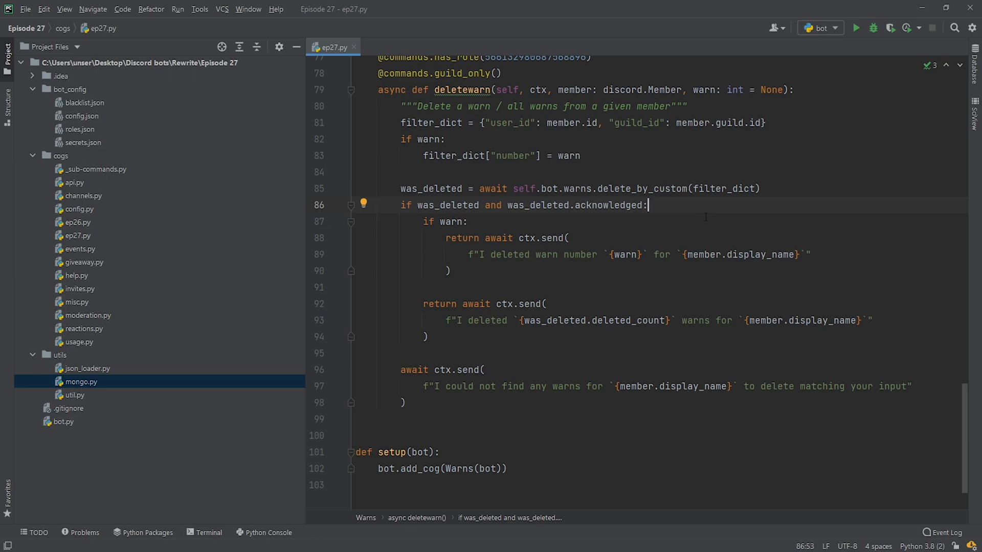
pyautogui.click(856, 27)
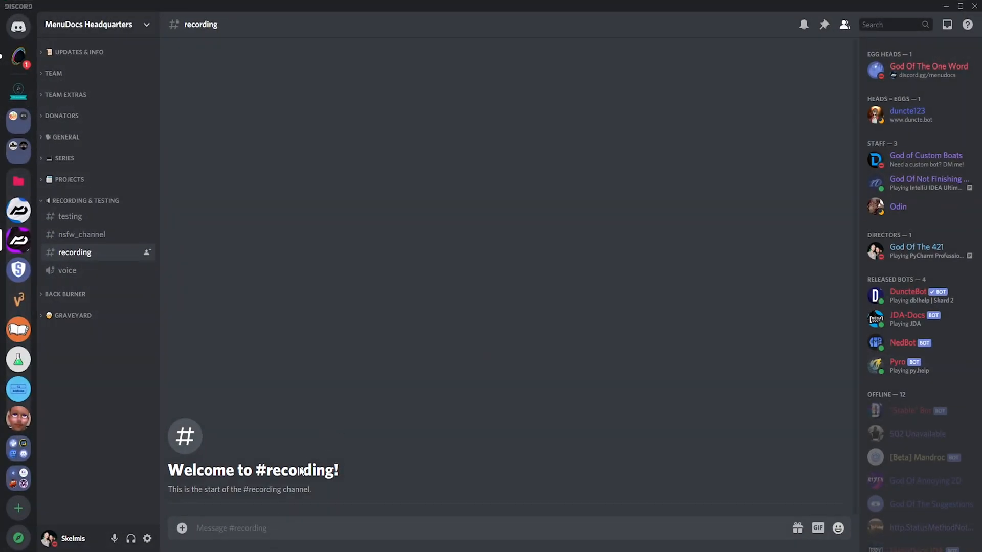
# Send !help deletewarn, !delwarn, !warns and a self-warn to test the bot's replies
pyautogui.write('!help')
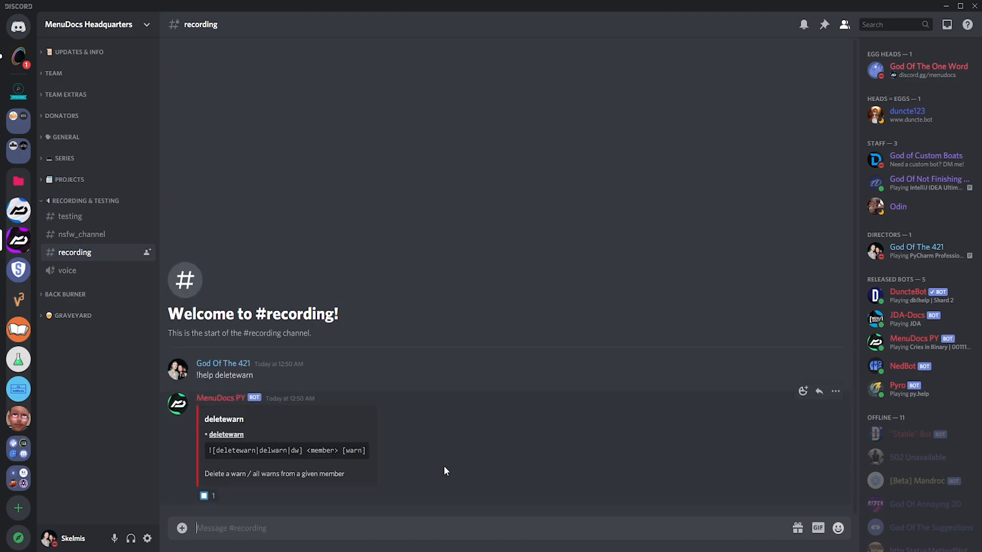
pyautogui.write('!delw')
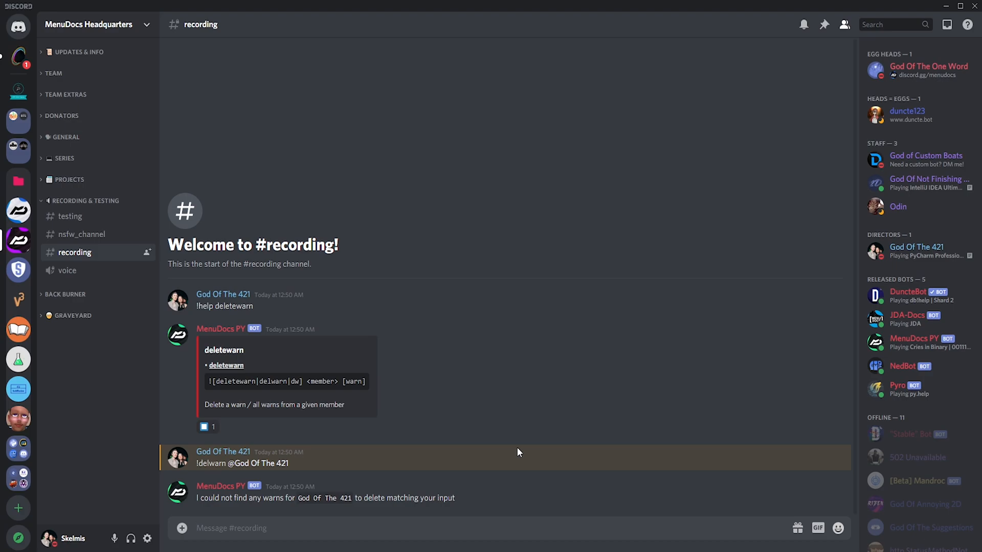
pyautogui.write('!warn')
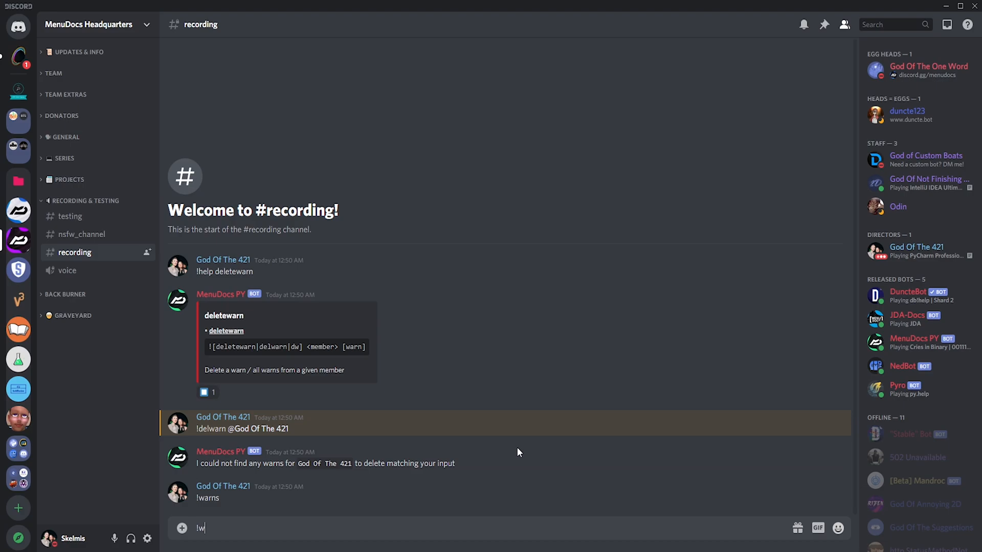
pyautogui.press('enter')
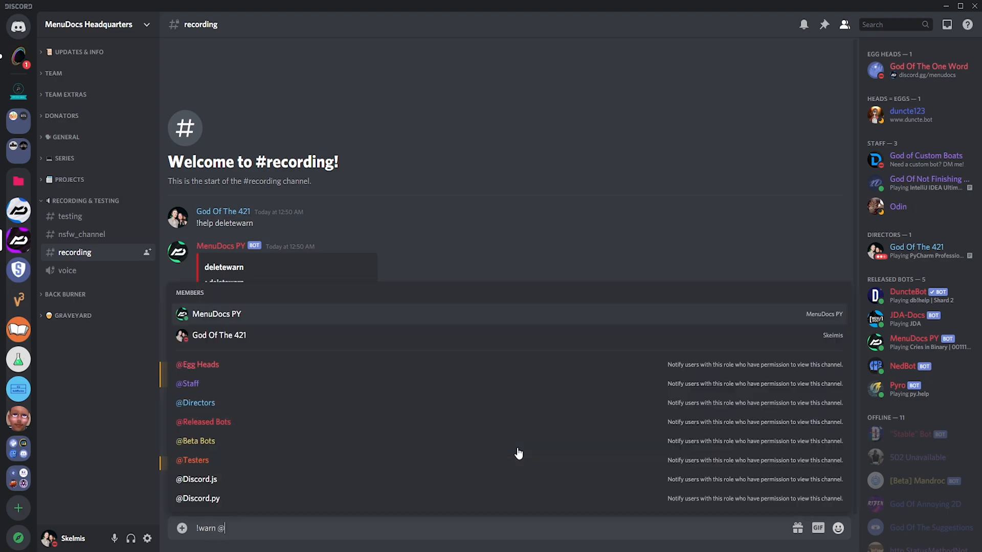
pyautogui.write('god')
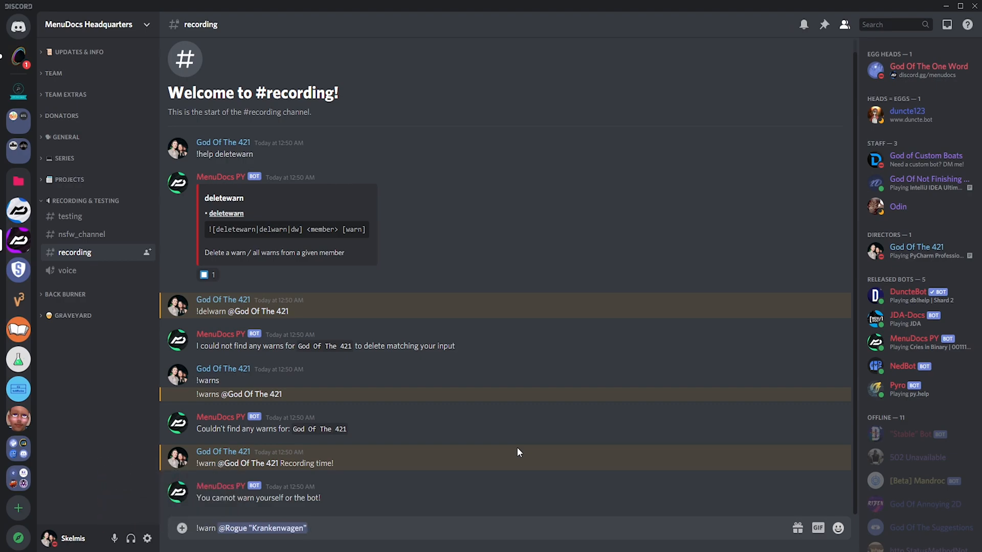
# Warn the test member with 'Test subject you are' and list their warns
pyautogui.write('Test subject you')
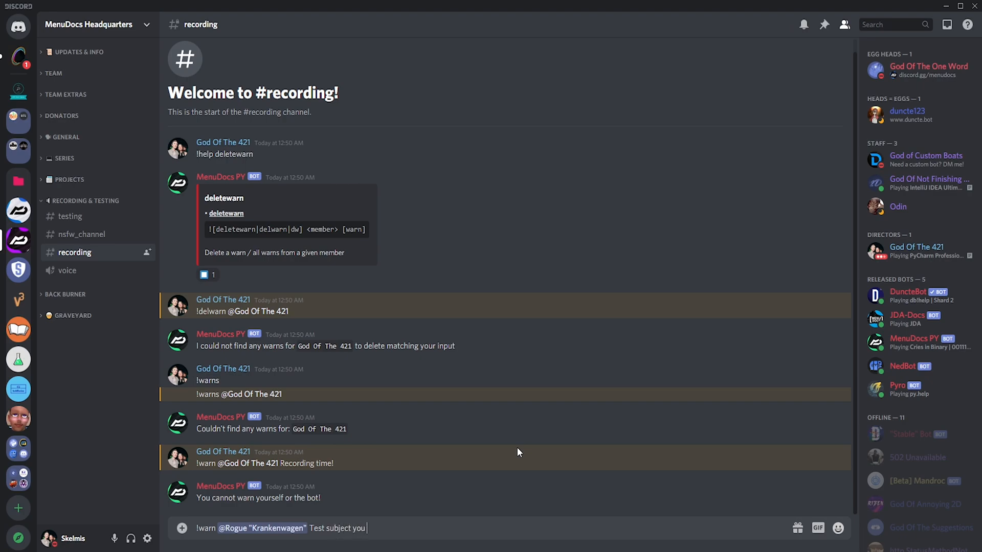
pyautogui.press('enter')
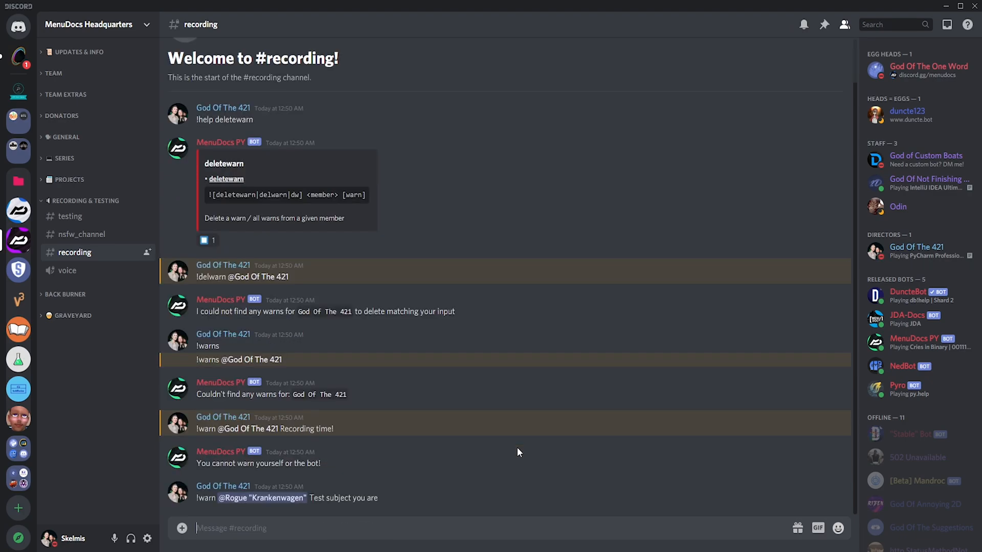
pyautogui.write('!warns')
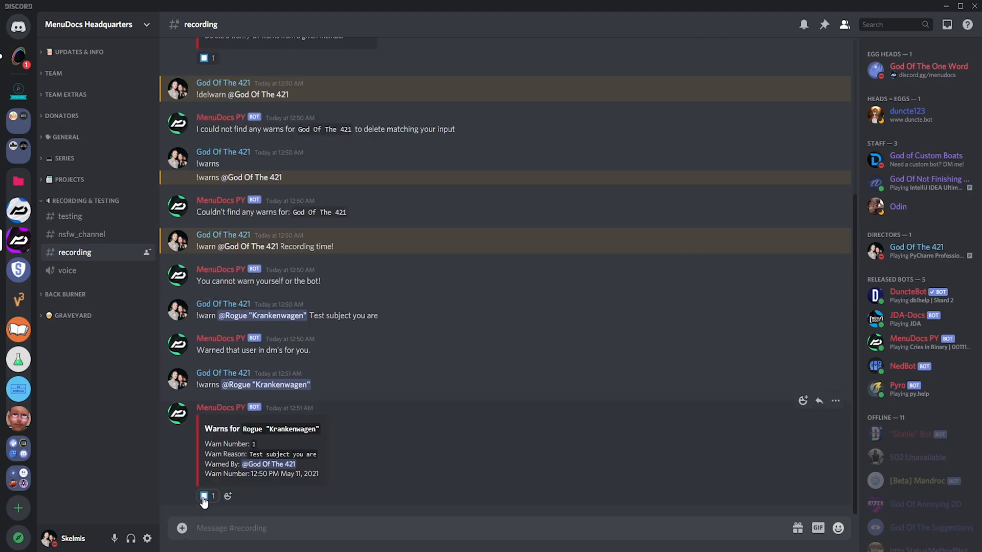
pyautogui.write('!dw')
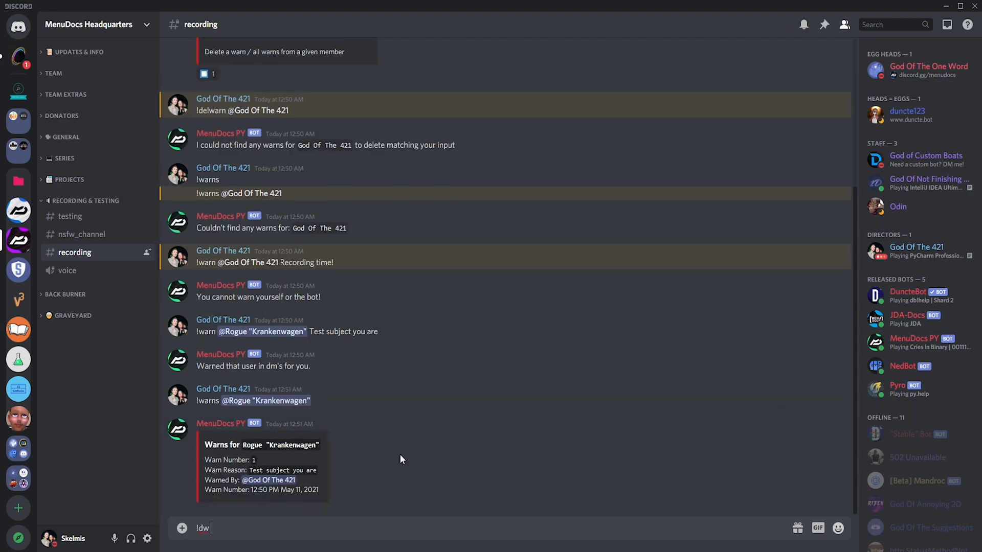
pyautogui.write('@rog')
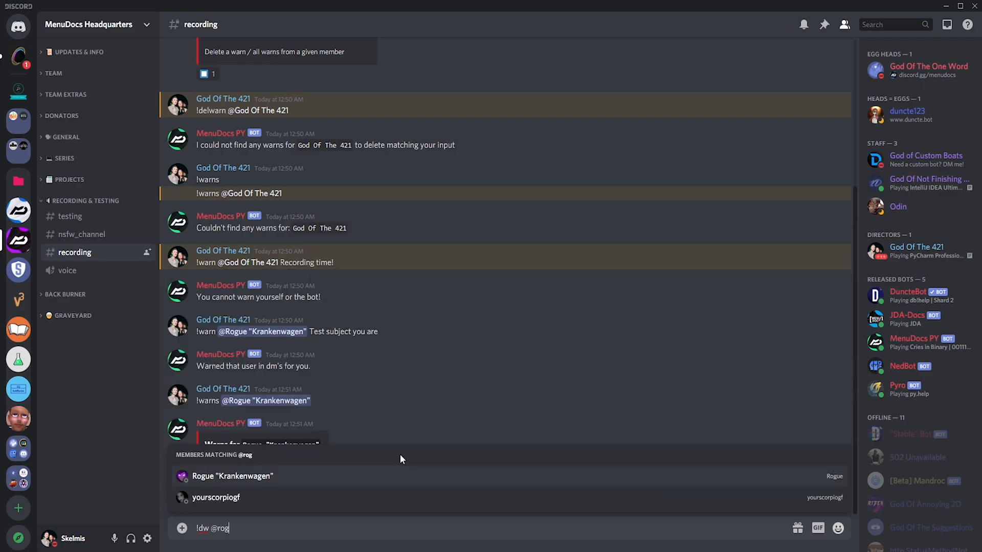
pyautogui.press('enter')
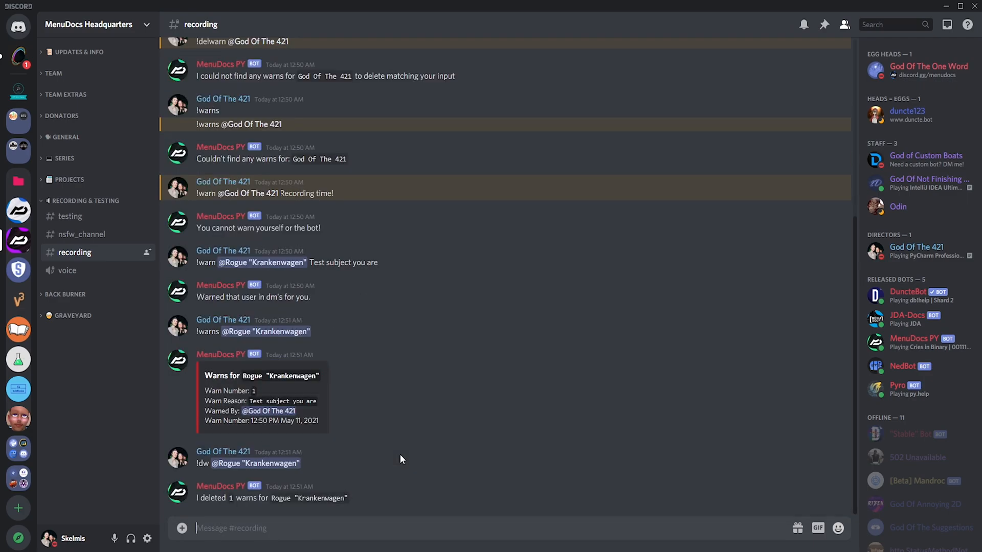
pyautogui.write('!warn @Pyro Your docker setup')
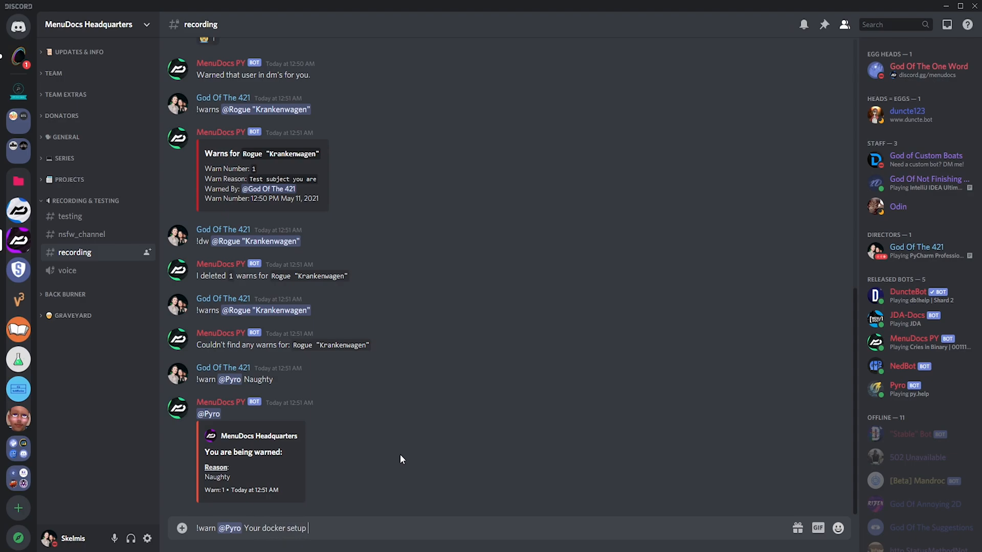
# Warn Pyro 'Your docker setup was faaar to hard', list its warns, and stop paging
pyautogui.write('was faaar to')
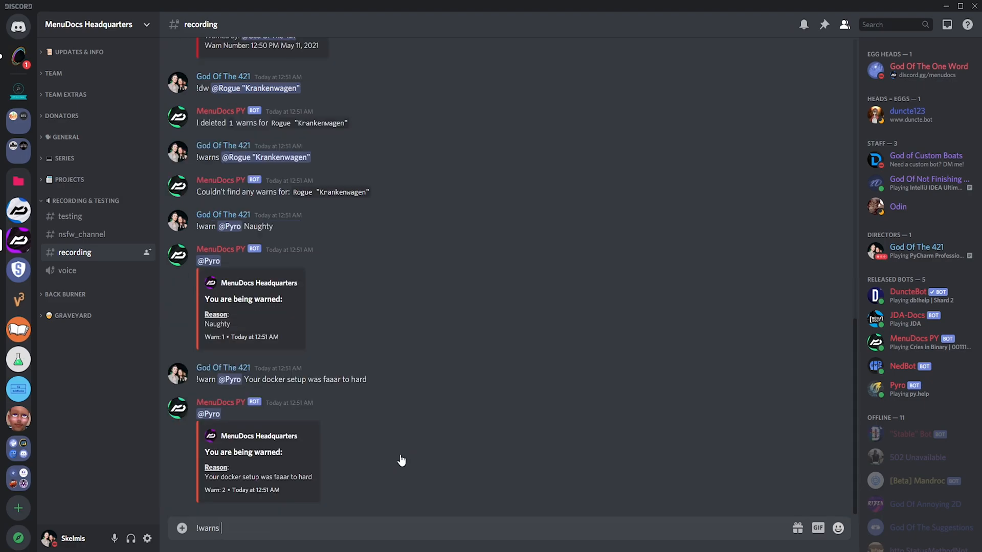
pyautogui.press('Enter')
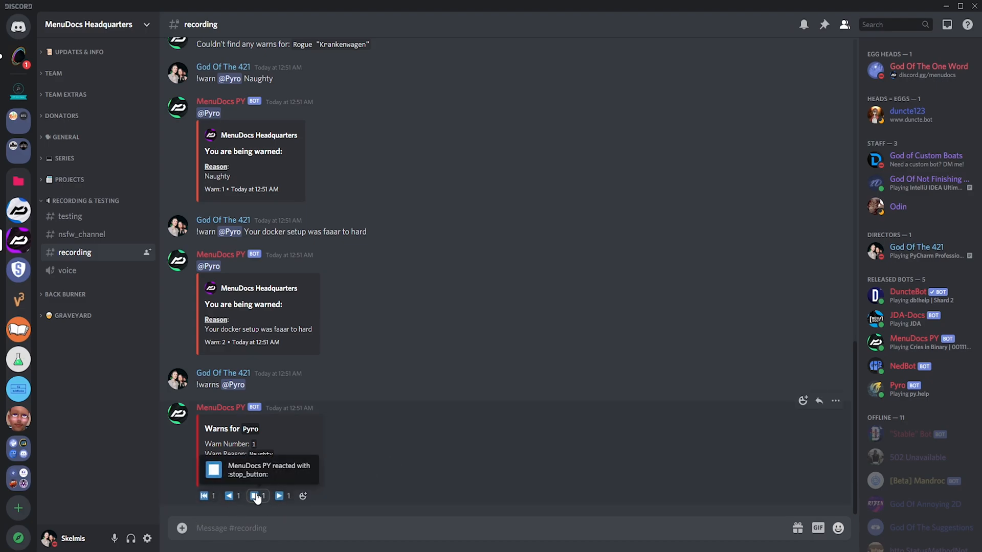
pyautogui.click(256, 496)
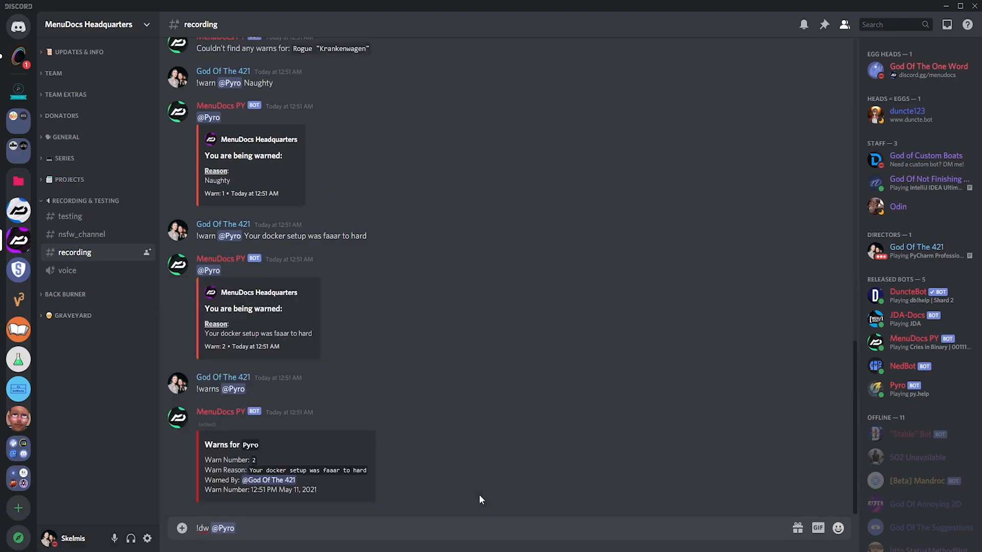
pyautogui.click(250, 528)
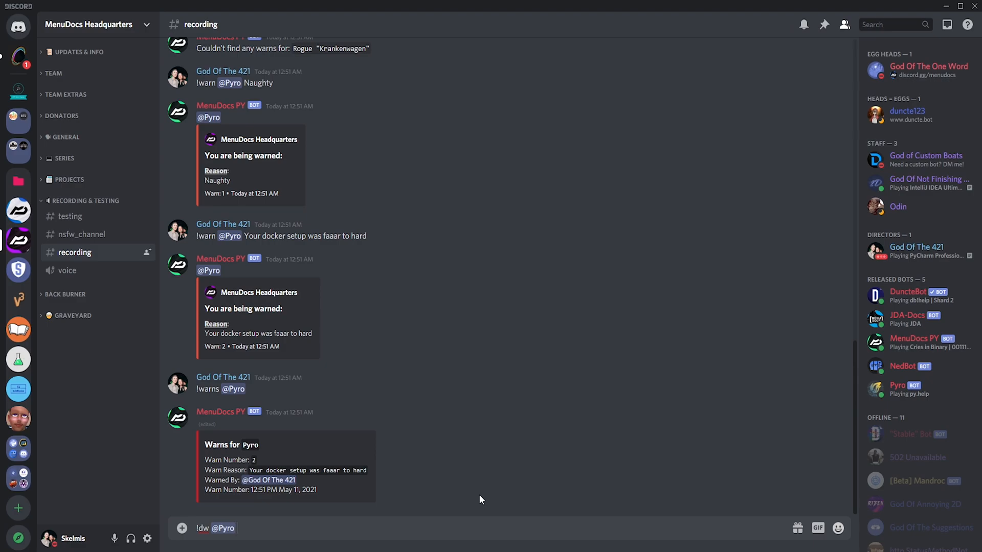
pyautogui.press('enter')
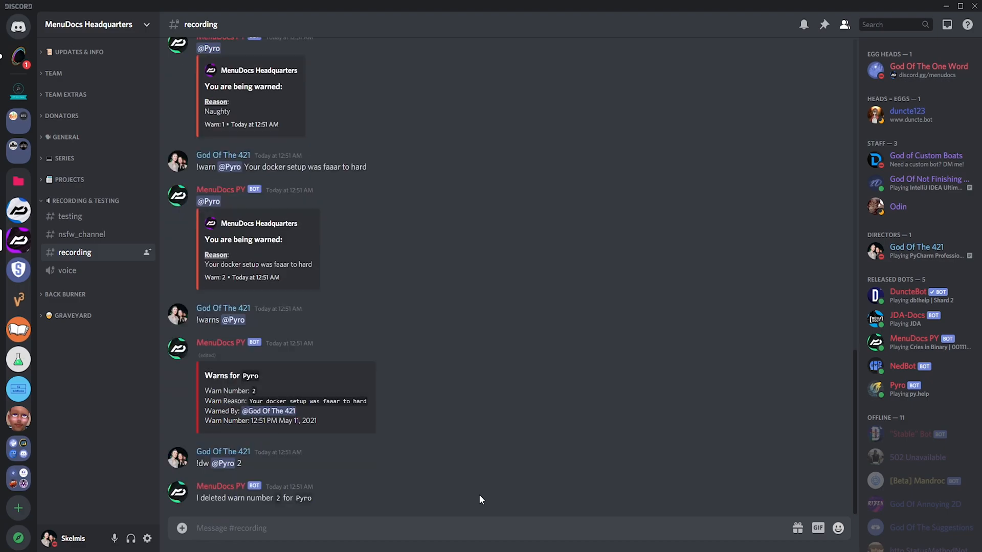
pyautogui.write('!w')
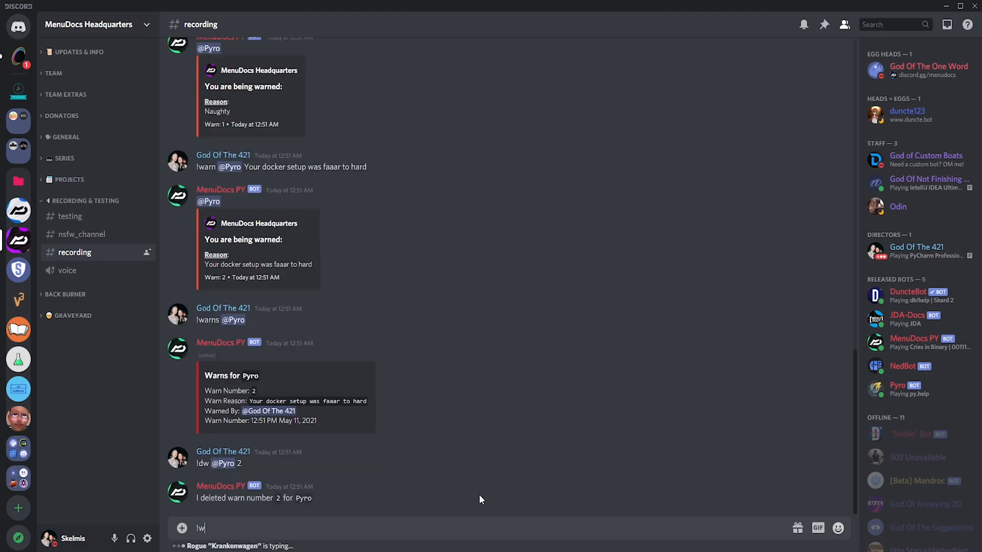
pyautogui.write('arns @py')
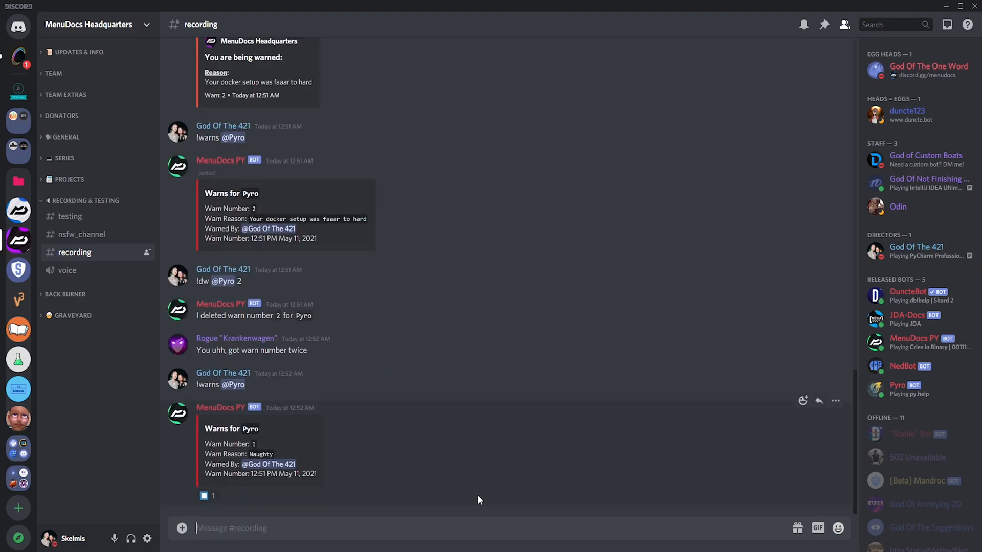
pyautogui.moveTo(353, 456)
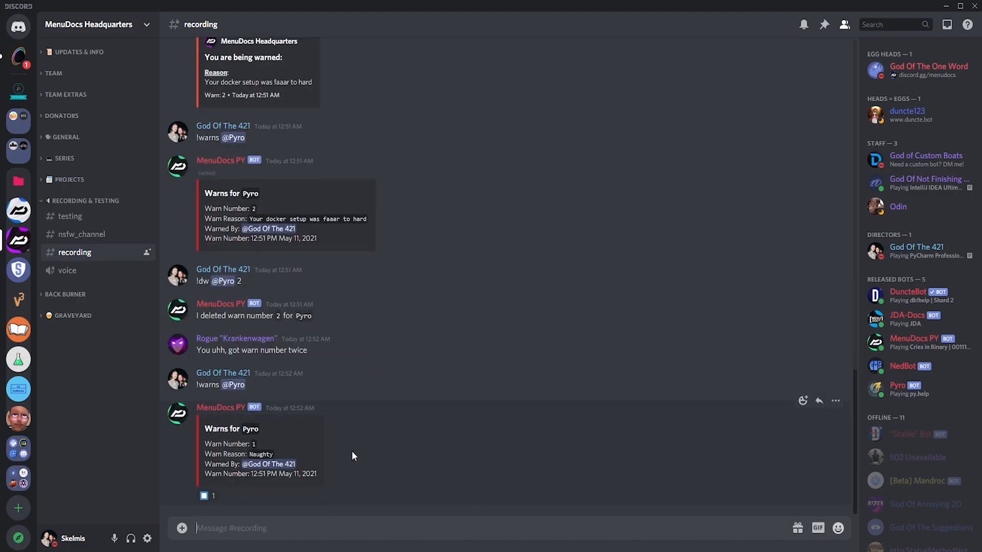
pyautogui.moveTo(261, 497)
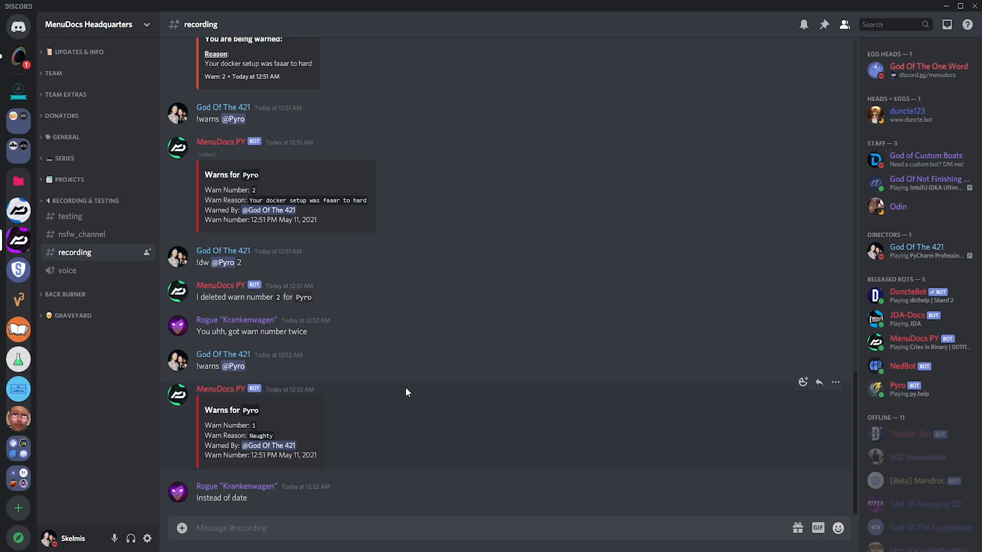
pyautogui.moveTo(411, 388)
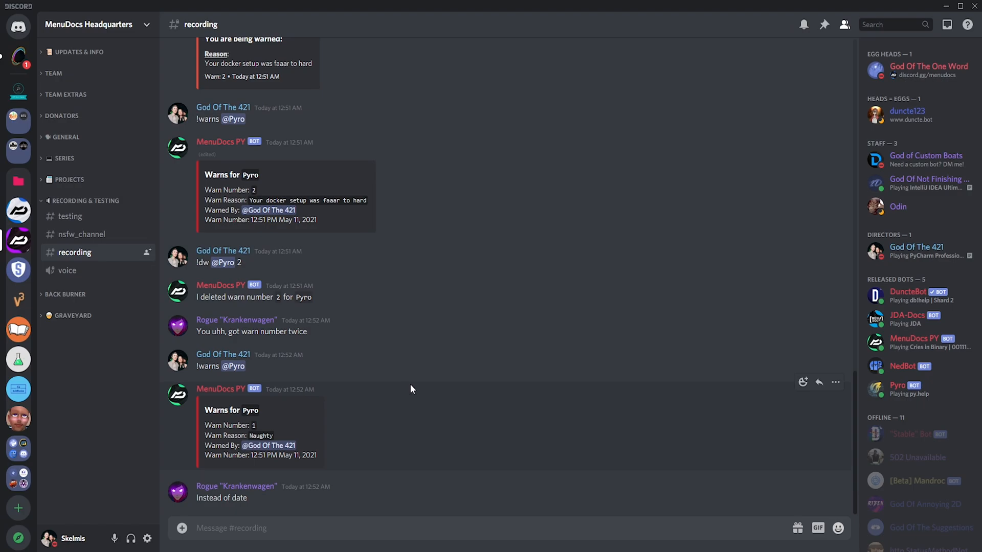
pyautogui.moveTo(413, 347)
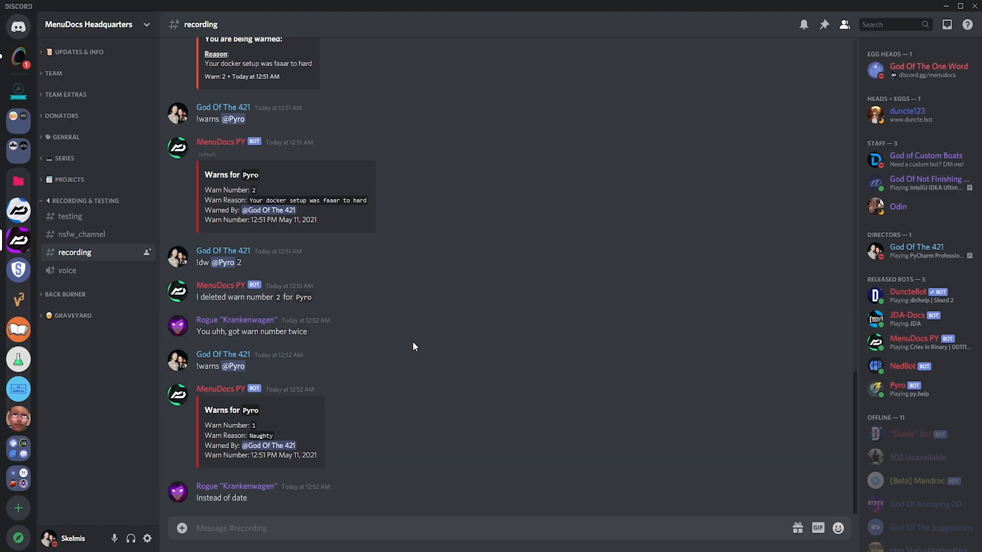